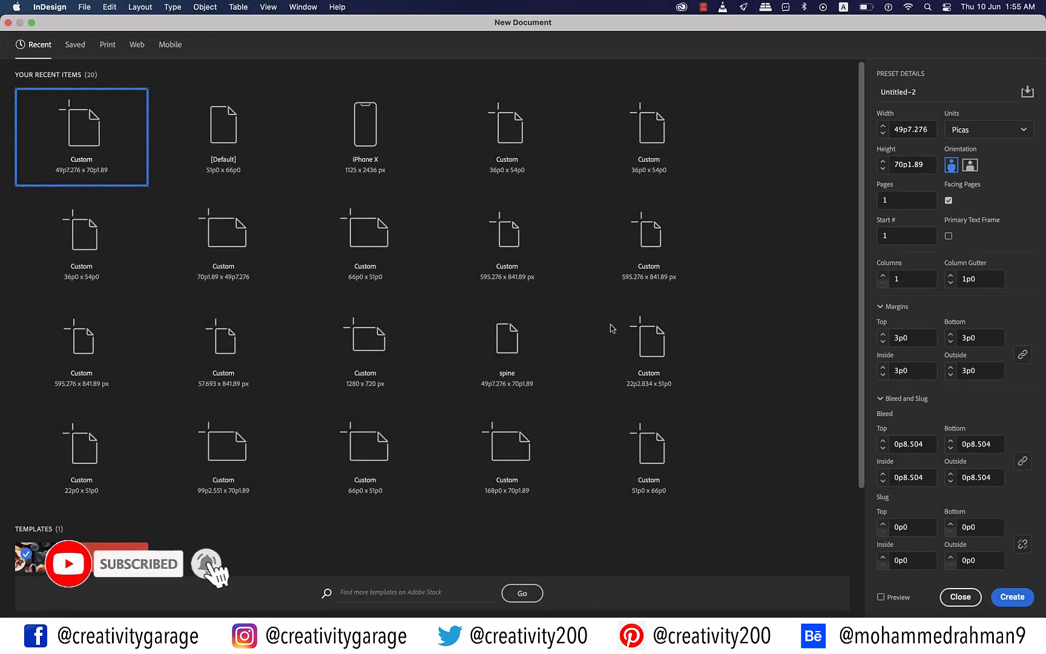
- Choose the A4 blank preset from the Print document presets
click(106, 44)
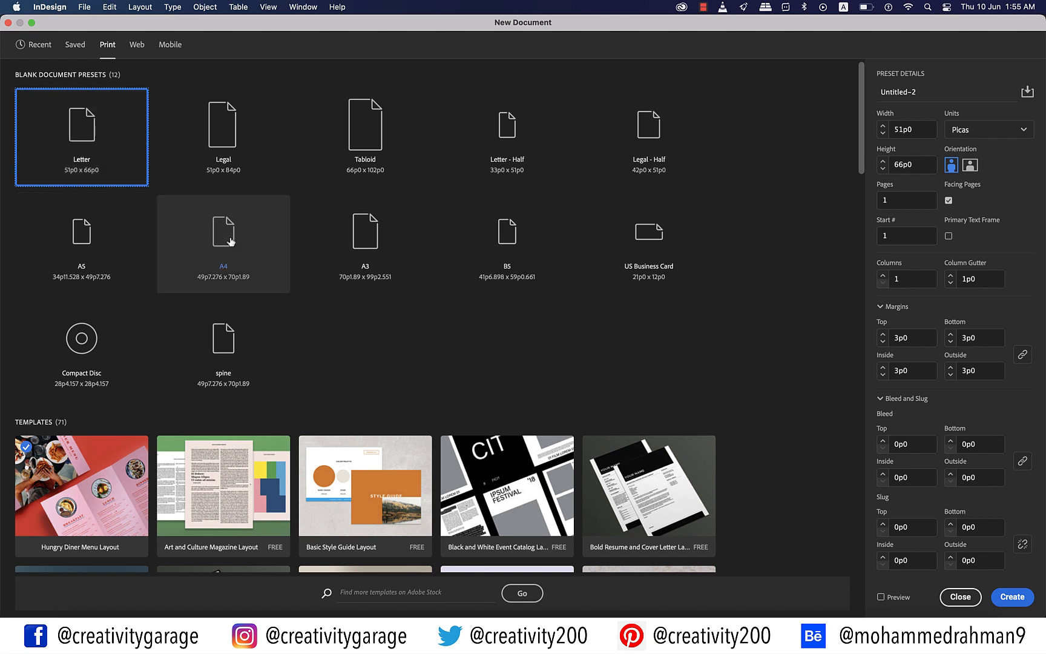
mouse_move(223, 230)
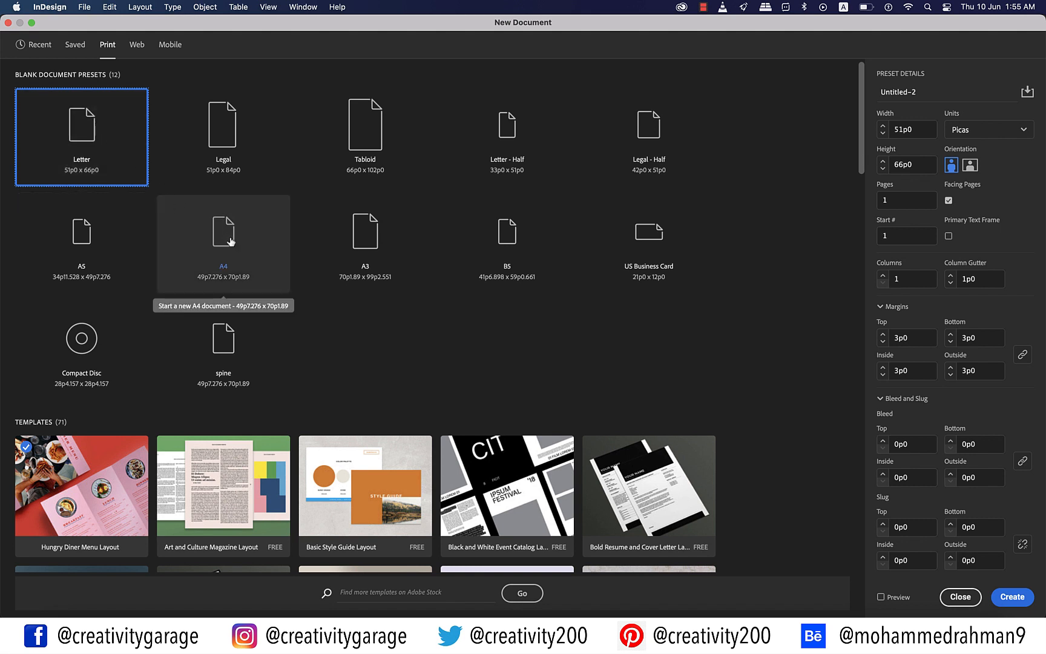
click(222, 244)
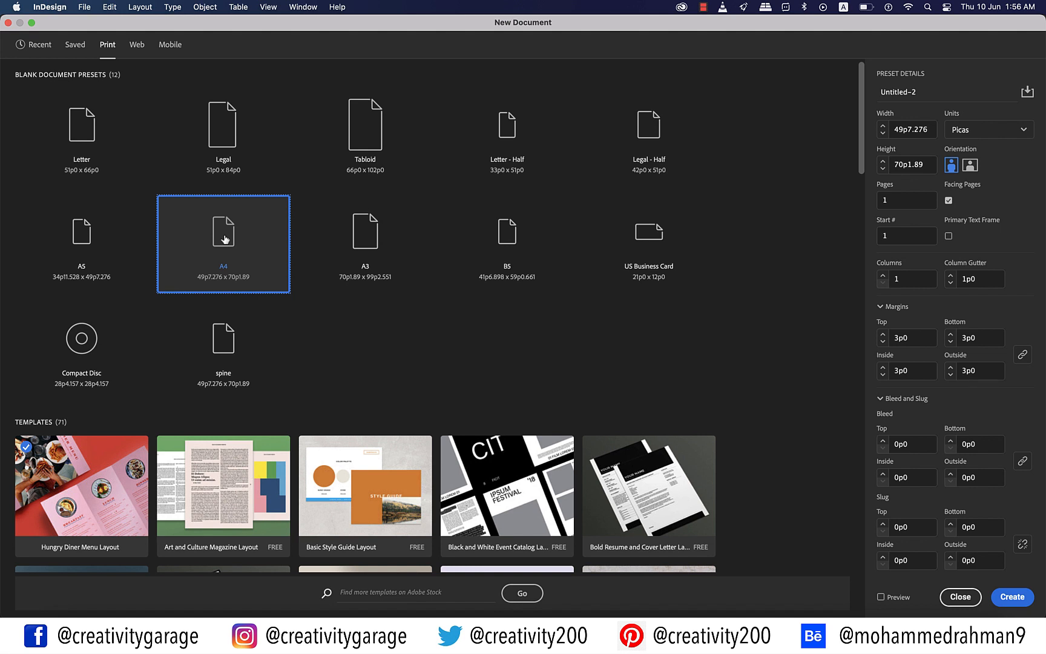
- Use millimetres, 2 pages with facing pages off, and 4 columns with a 4 mm gutter
click(988, 129)
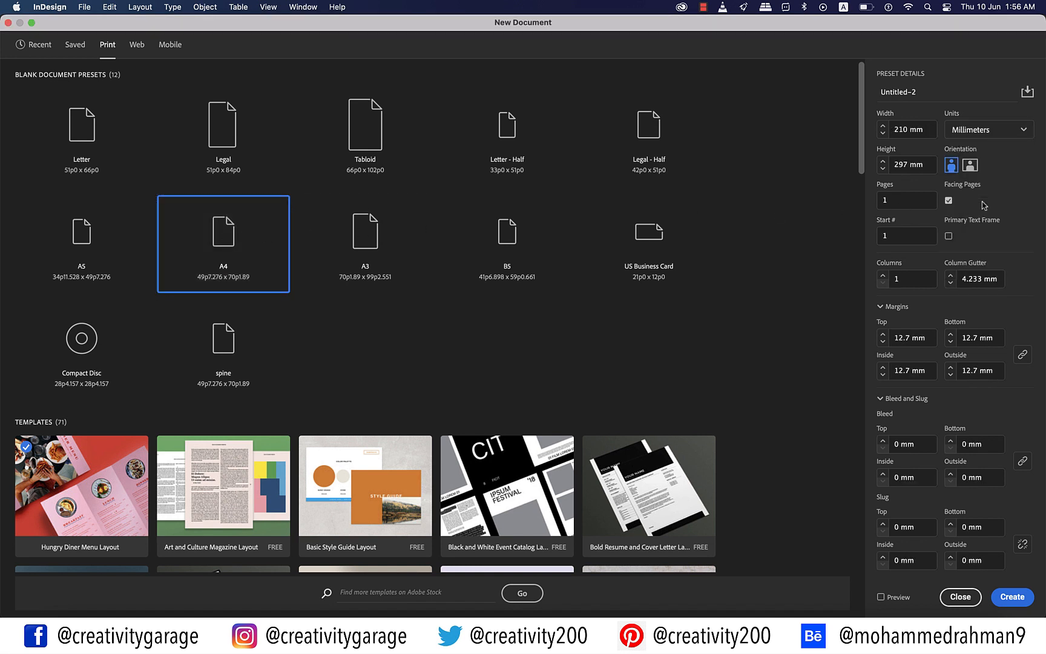
text(2)
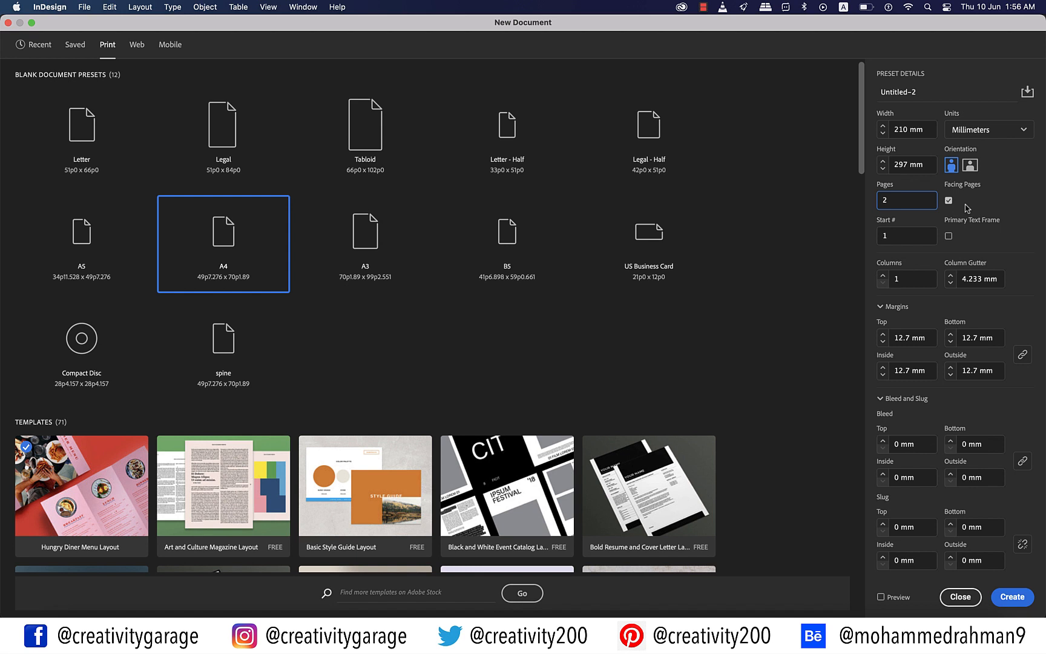
click(949, 200)
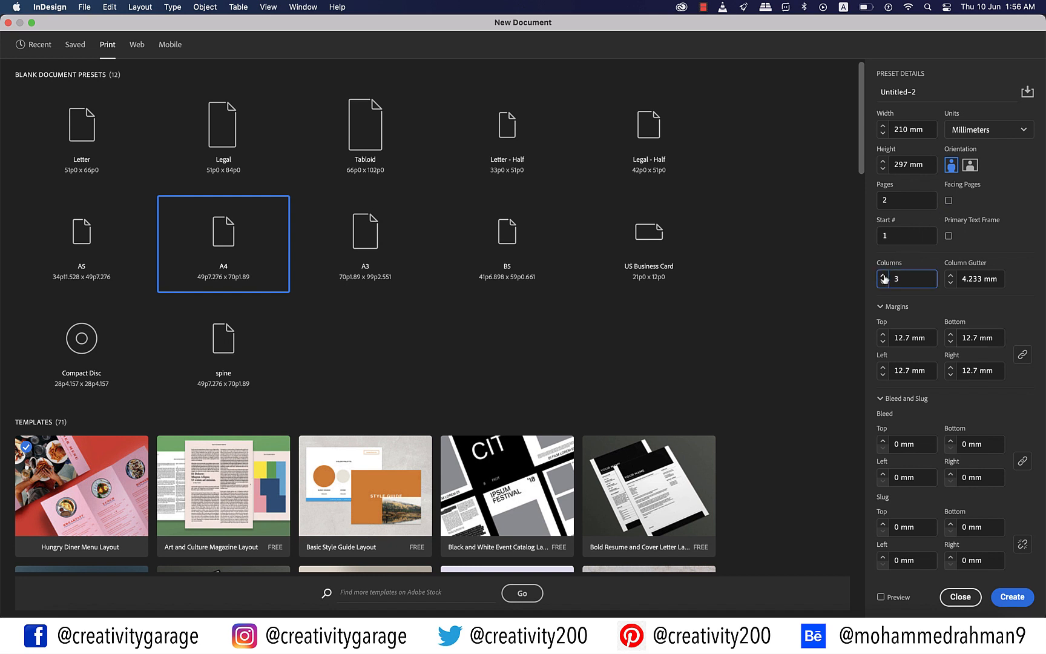
click(885, 275)
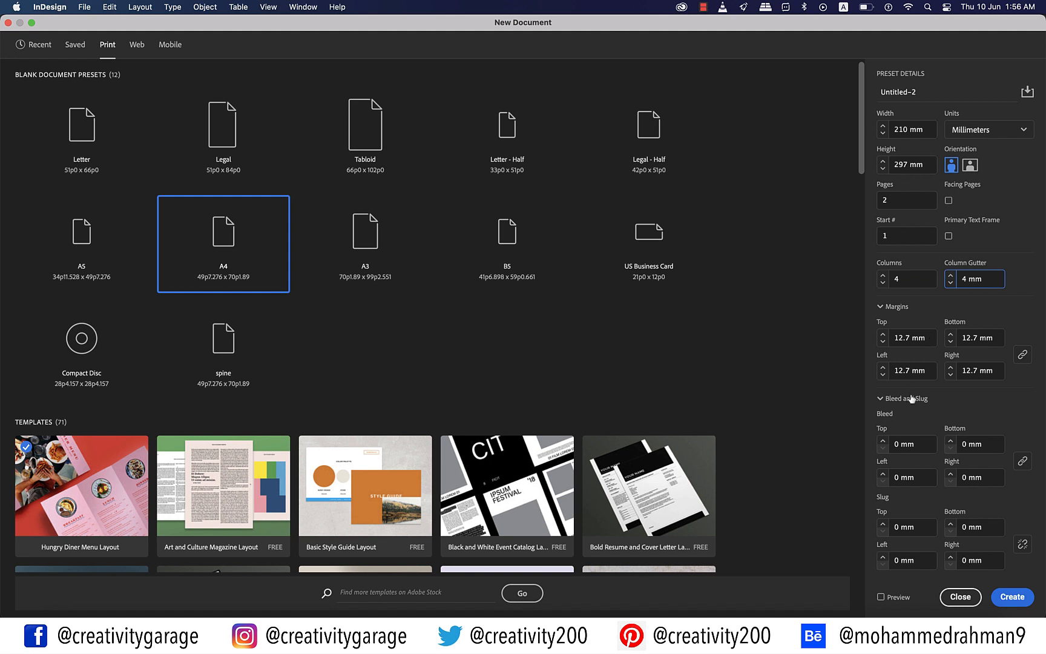
mouse_move(911, 397)
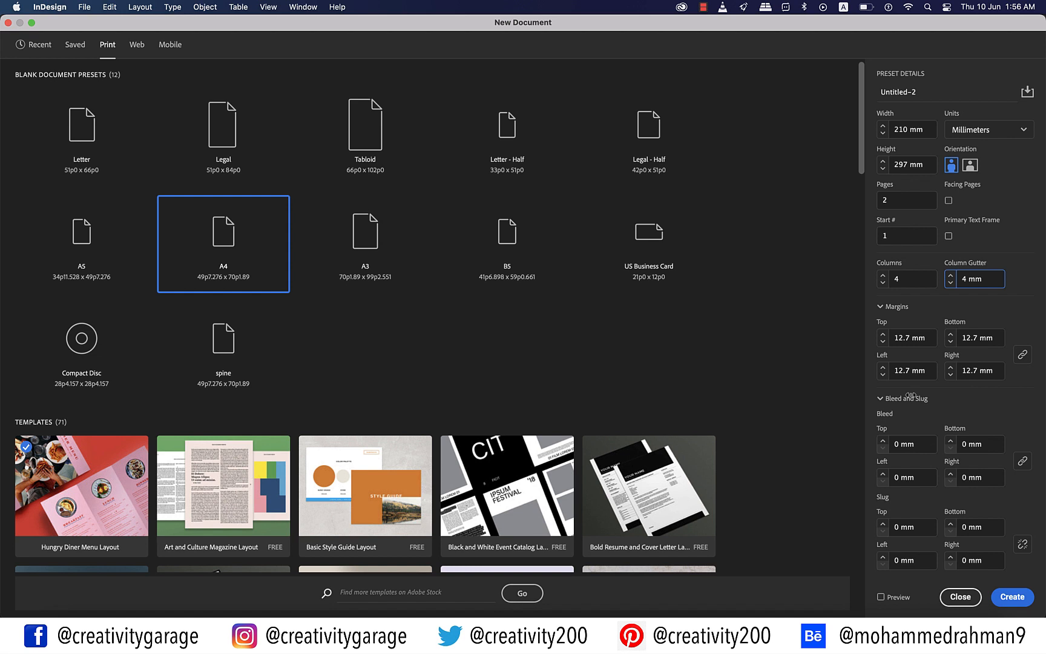
mouse_move(887, 444)
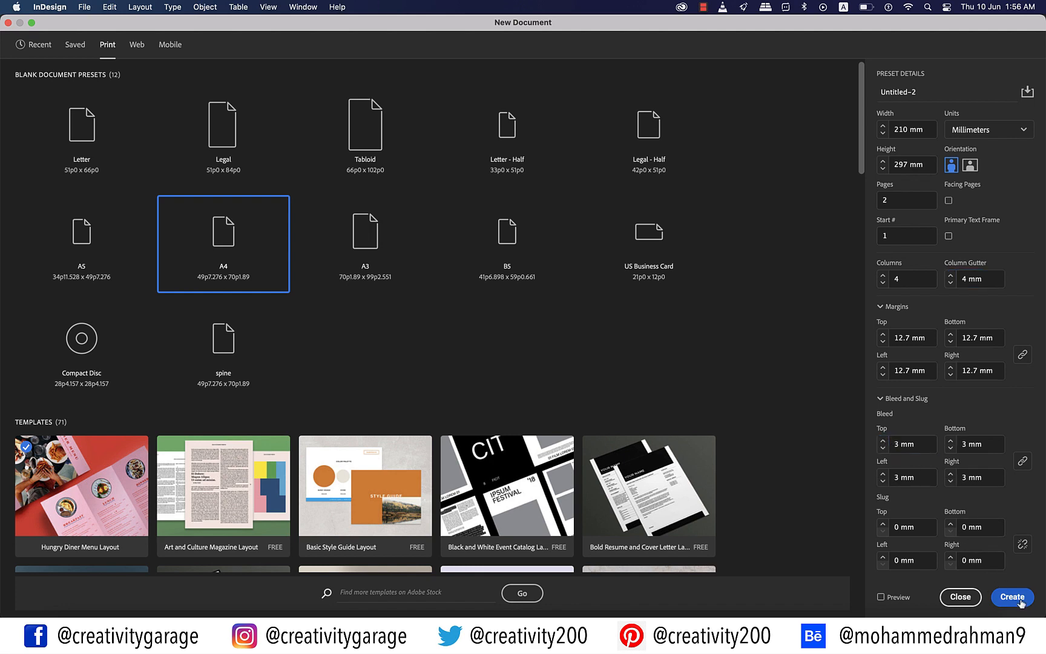
- Create the document and draw a rectangle spanning the top of page 1 into the bleed
click(1011, 597)
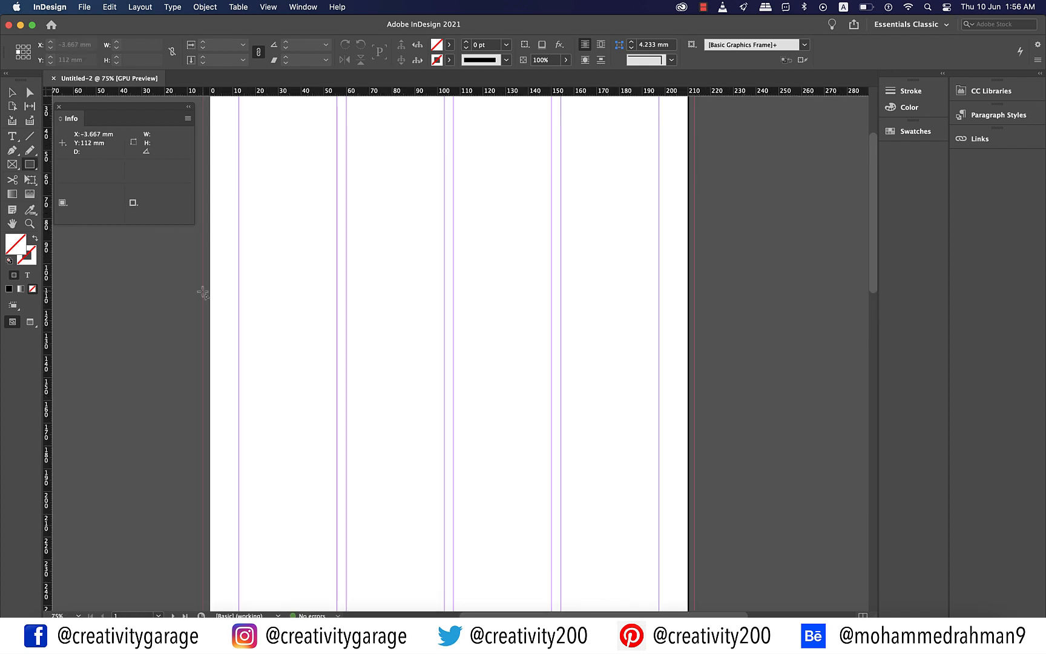
drag(207, 291, 644, 344)
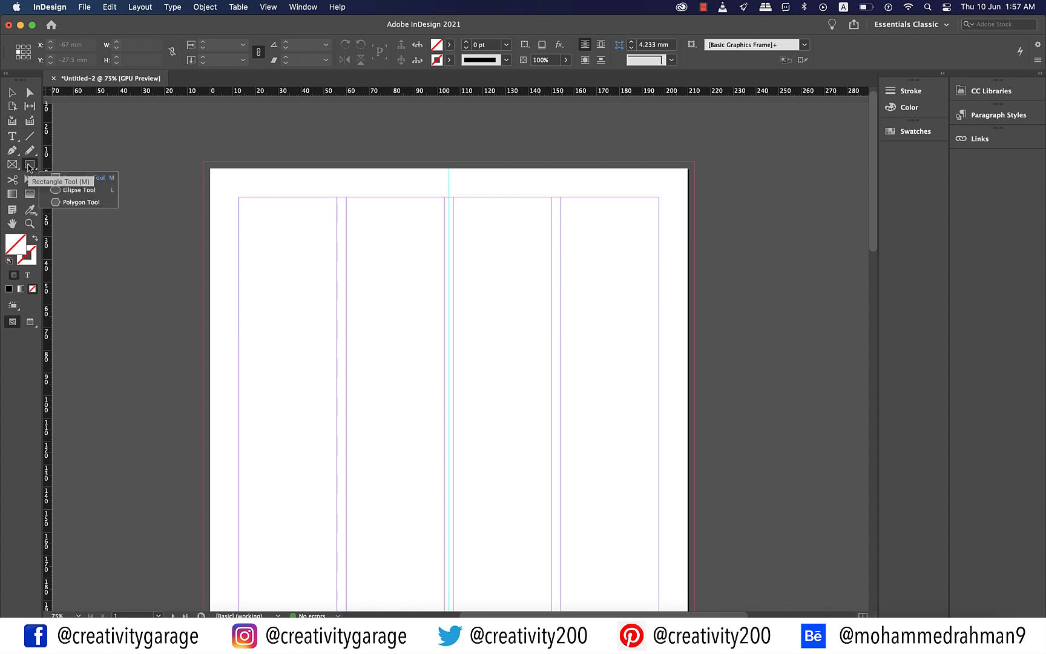
drag(207, 163, 631, 368)
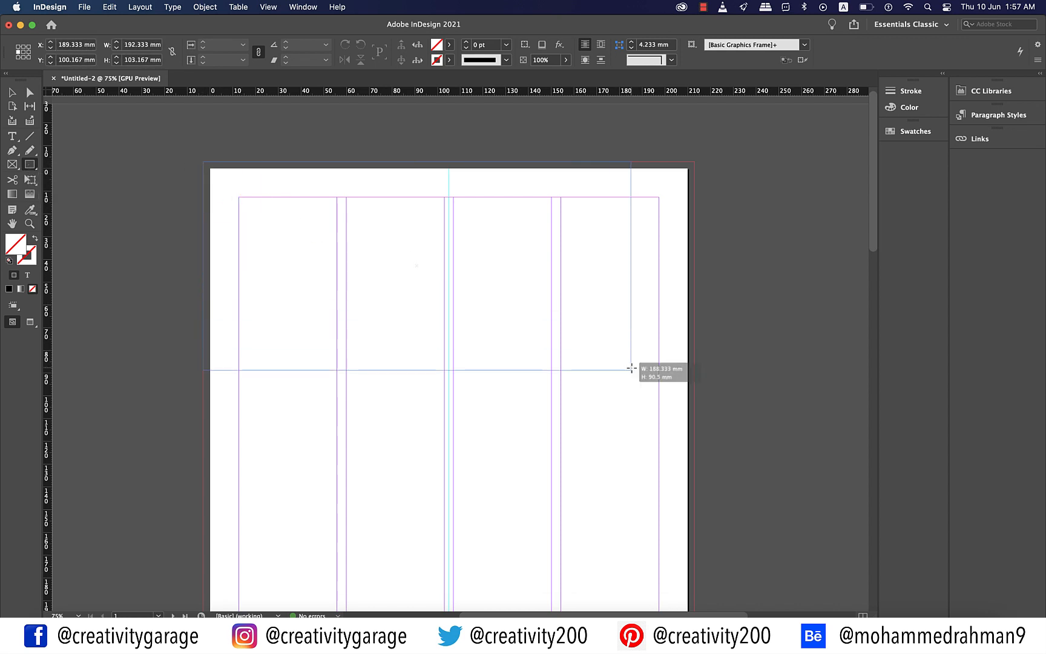
drag(630, 368, 693, 344)
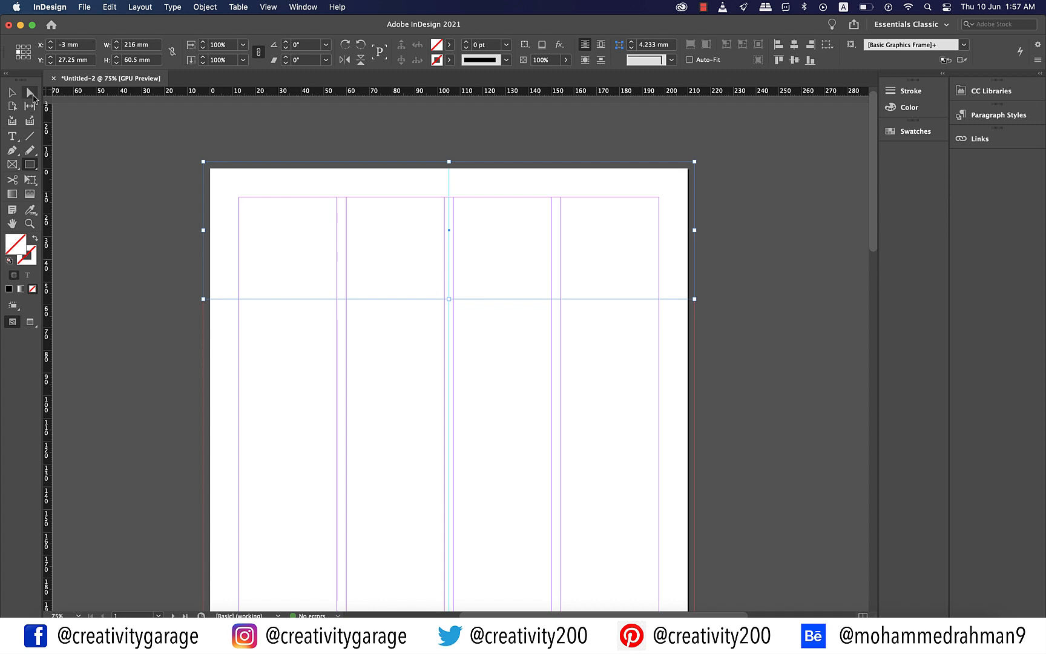
- Move the rectangle to the page bottom as a 216 × 20.5 mm black-filled bar across the bleed
key(shift)
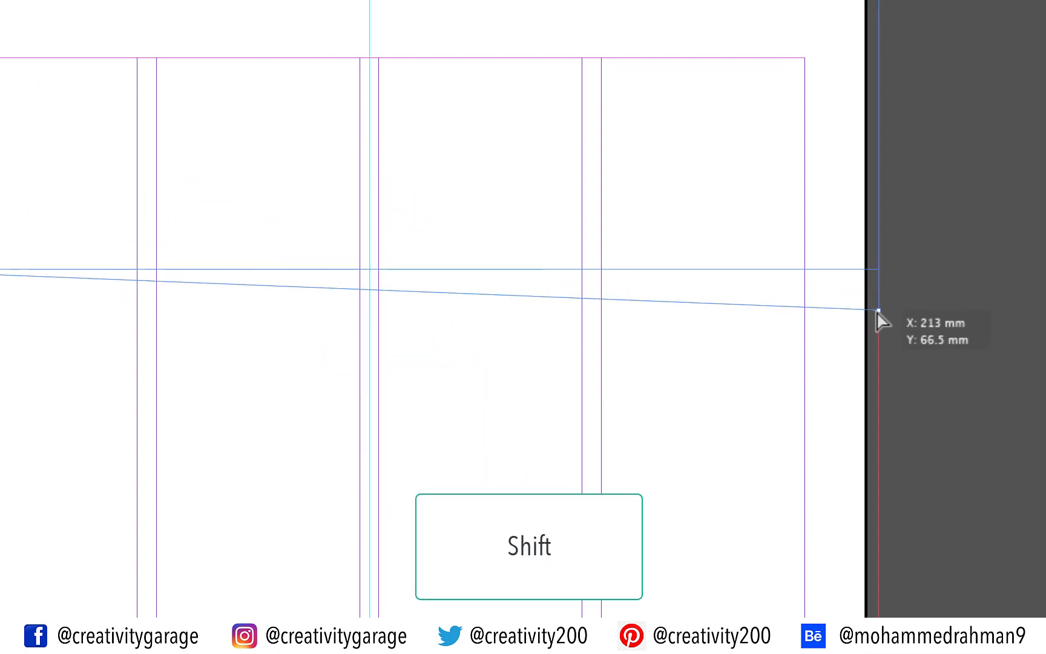
drag(878, 318, 879, 437)
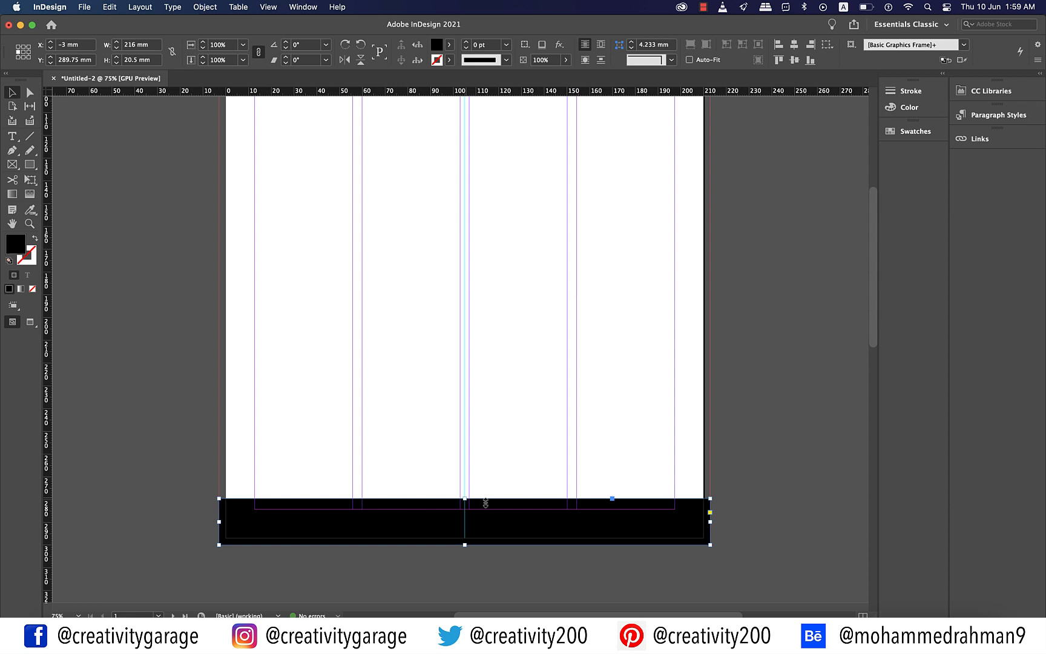
- Draw a 108 × 15.7 mm strip above the black bar and slant its right end
drag(465, 501, 465, 515)
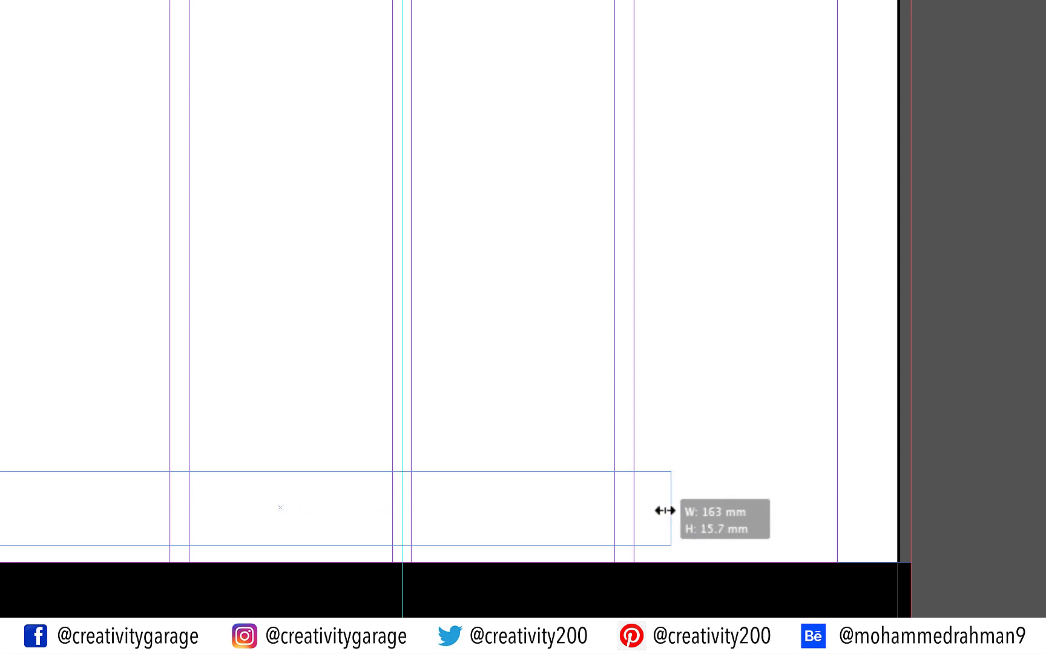
drag(661, 508, 397, 501)
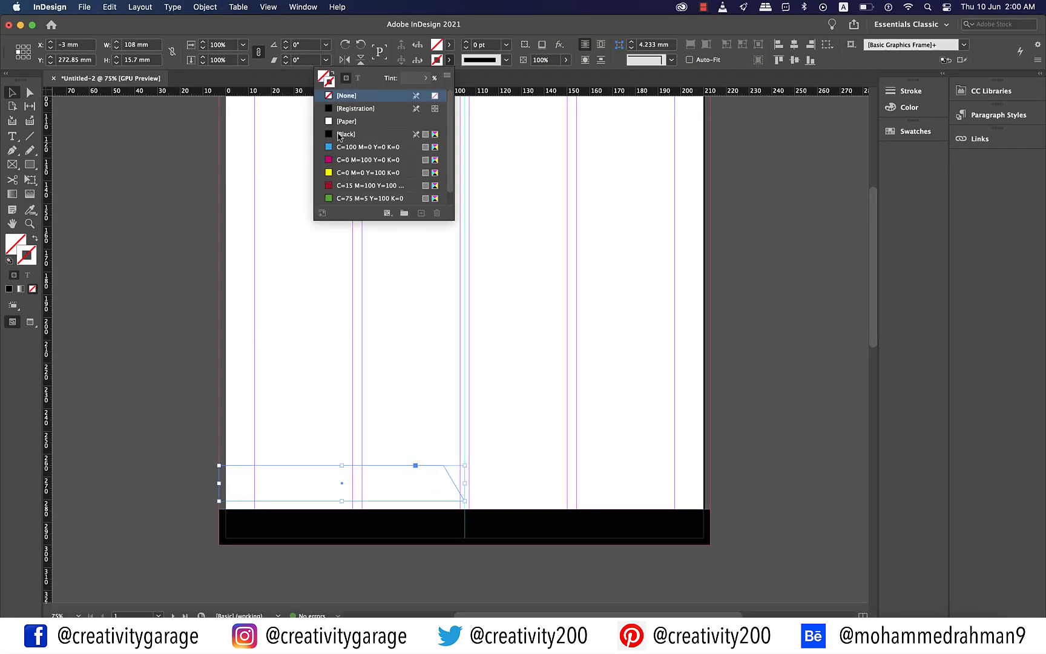
- Make the strip an unfilled black outline and paste a horizontally mirrored copy in place
click(345, 133)
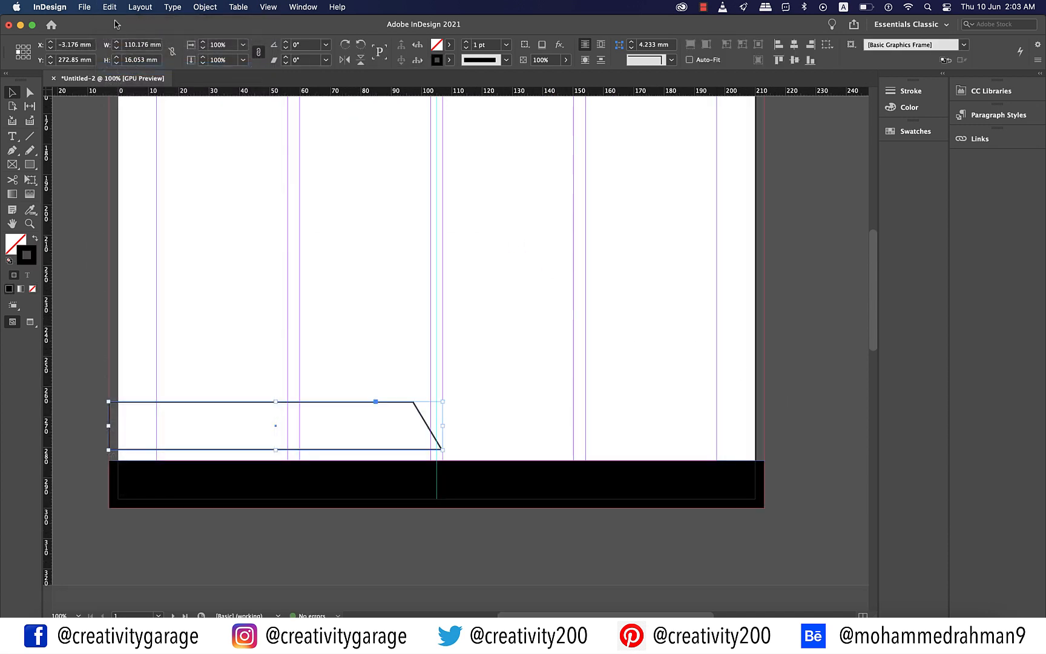
click(109, 7)
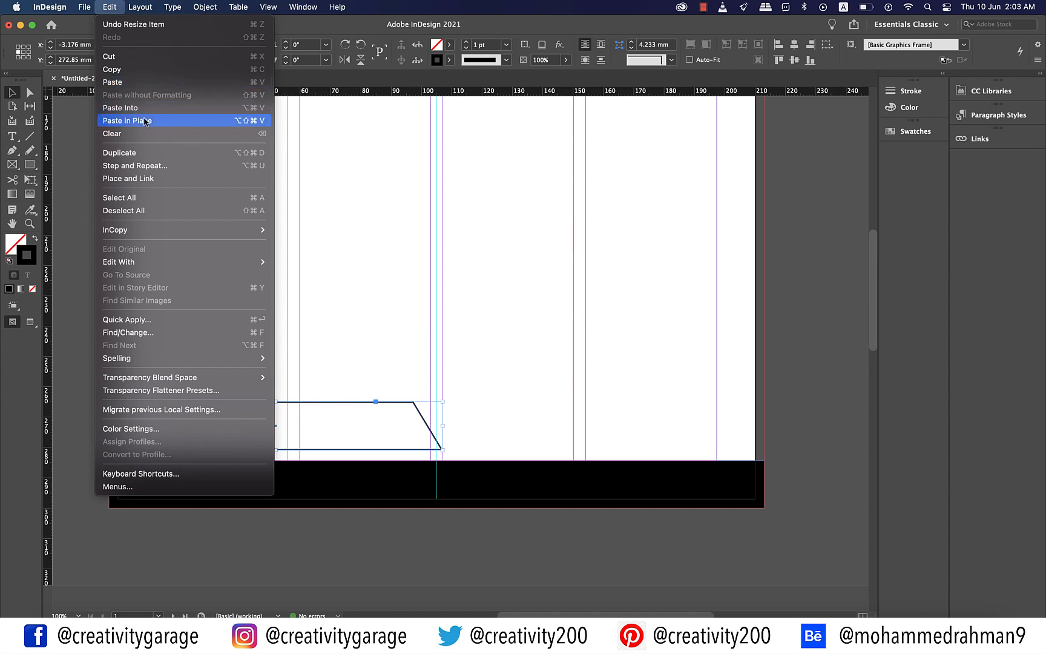
click(127, 121)
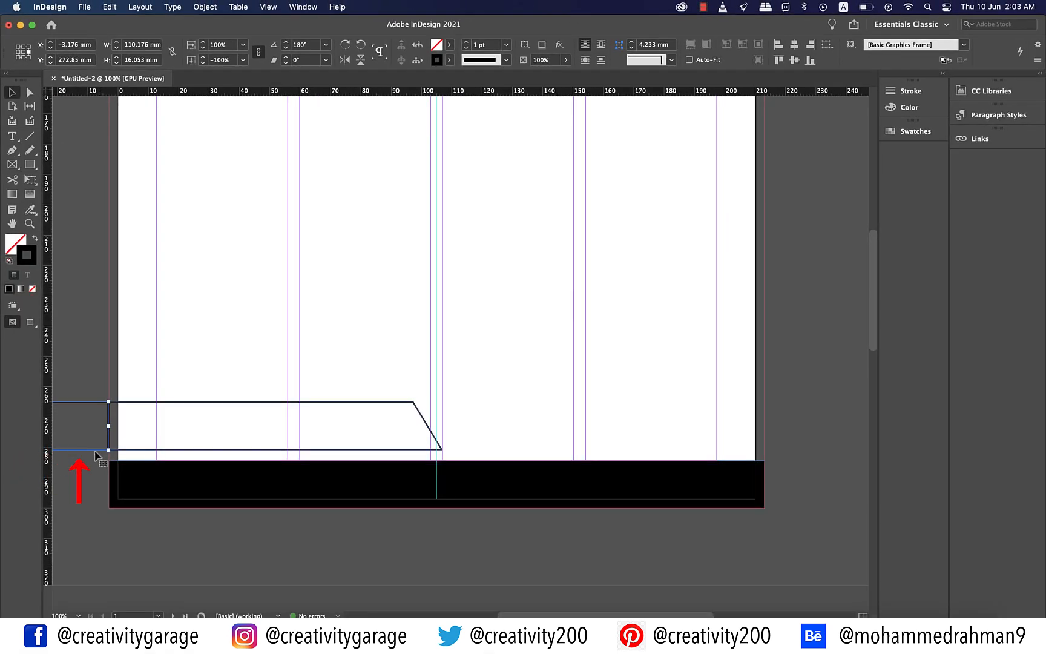
key(shift)
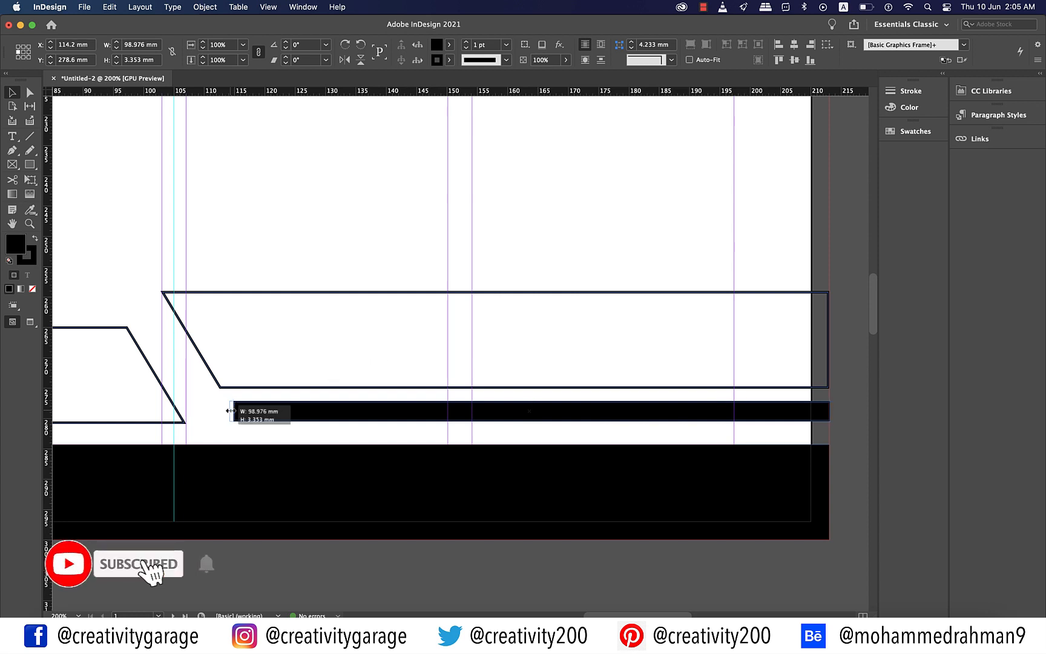
- Lengthen the thin black bar's left end into a slant and nudge it slightly right
drag(227, 410, 237, 411)
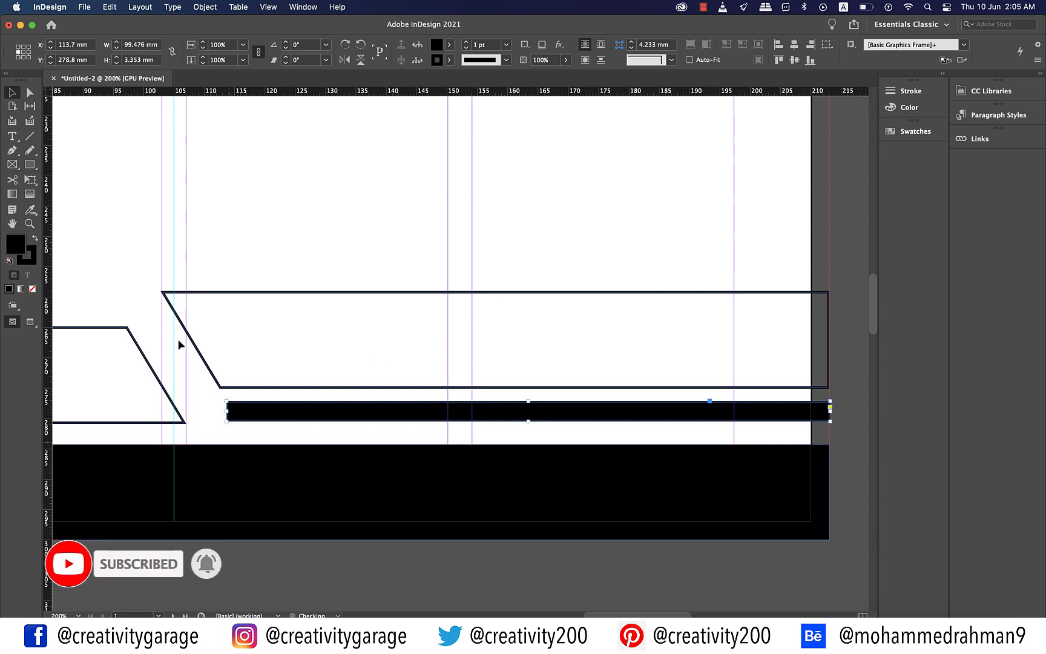
mouse_move(29, 105)
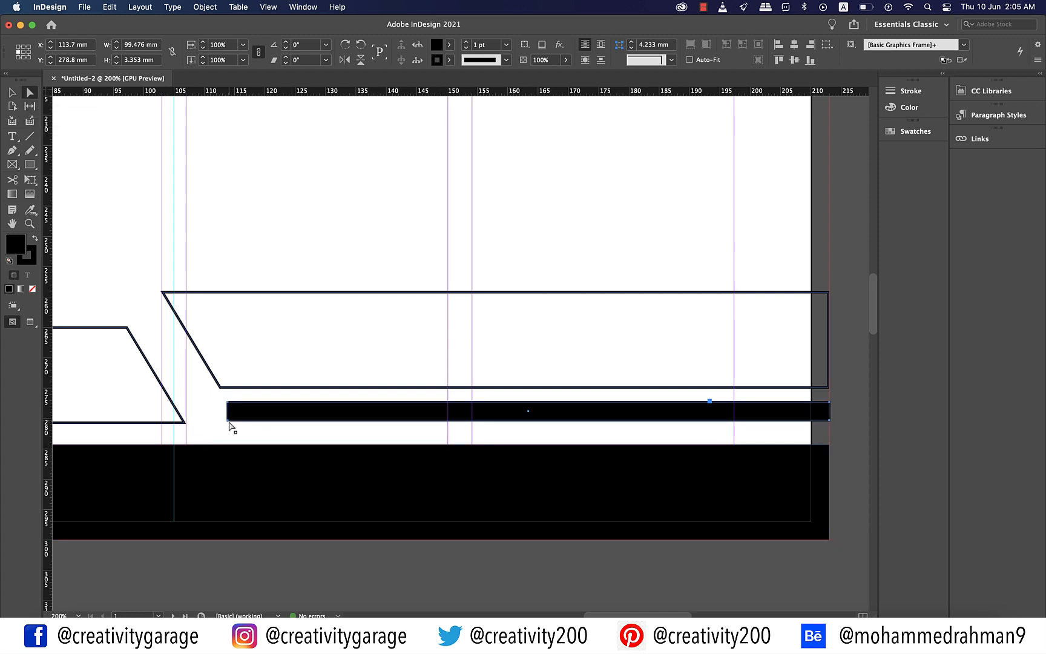
mouse_move(224, 419)
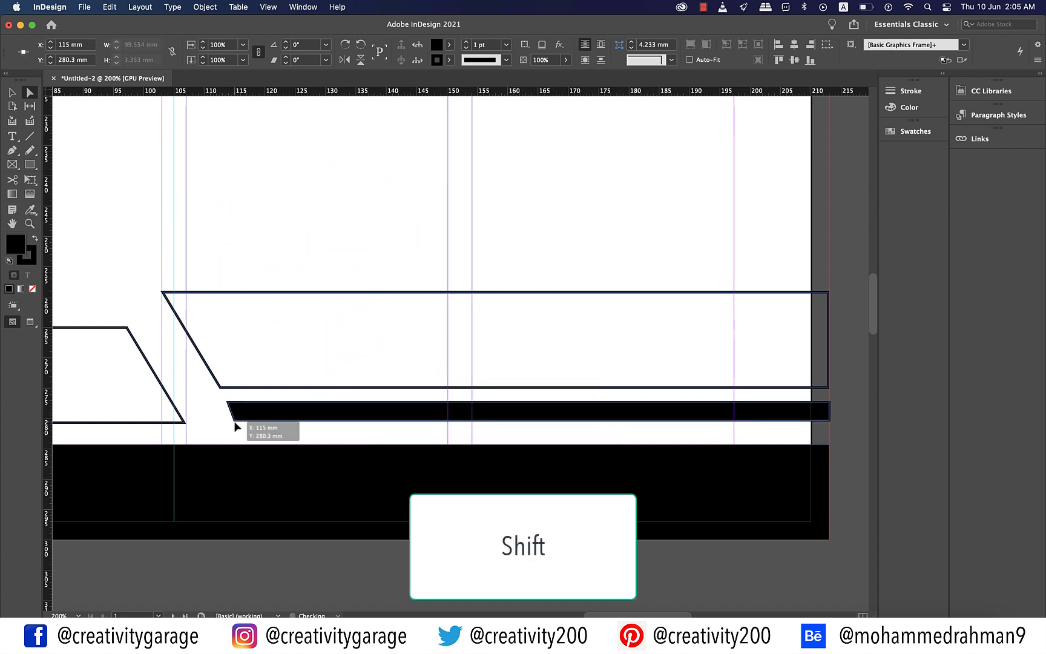
drag(240, 427, 247, 427)
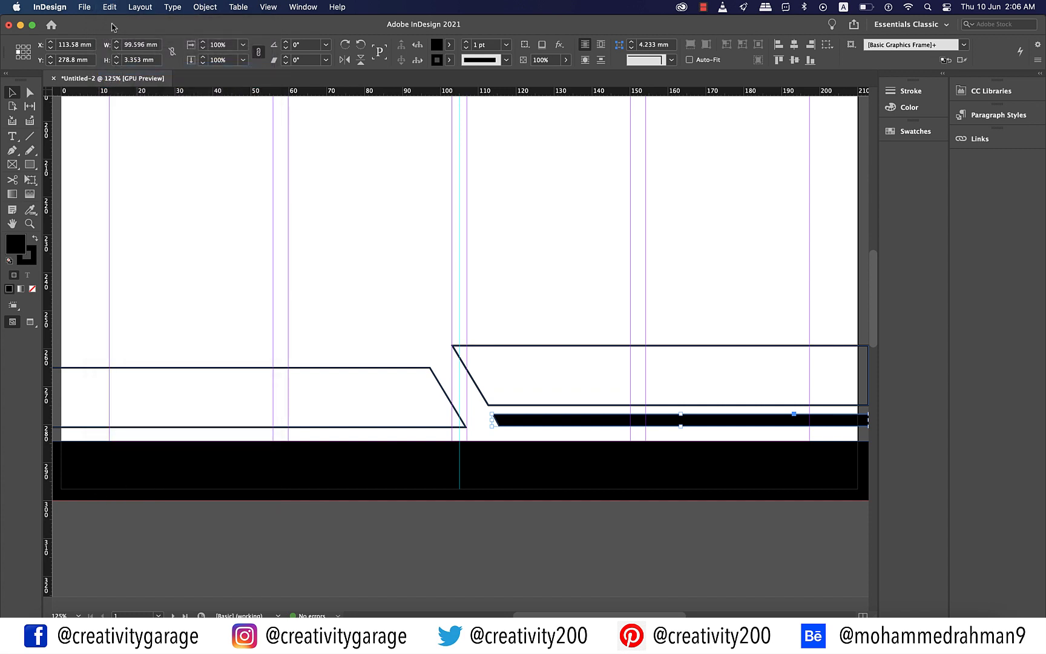
- Paste a 180°-rotated copy of the thin bar and move it above the left slanted shape
click(109, 7)
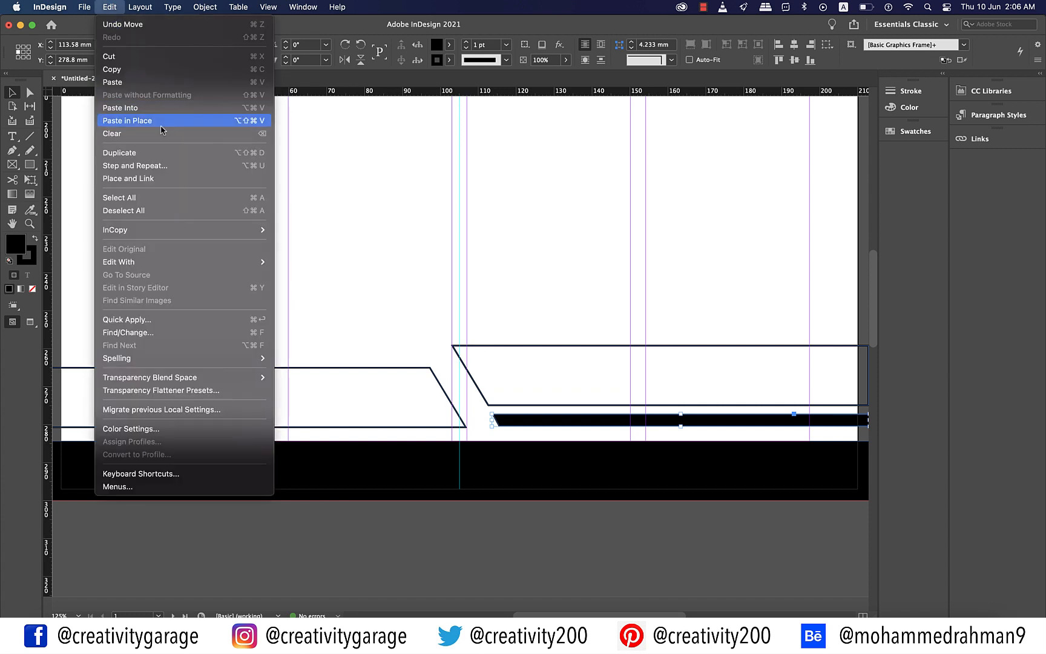
click(127, 119)
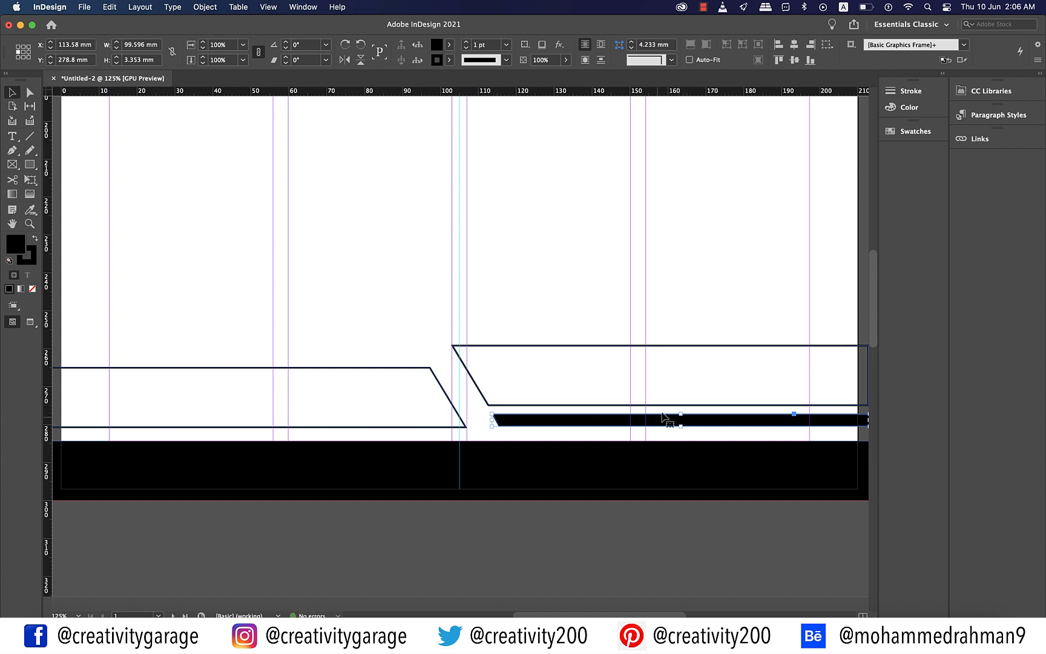
key(cmd+c)
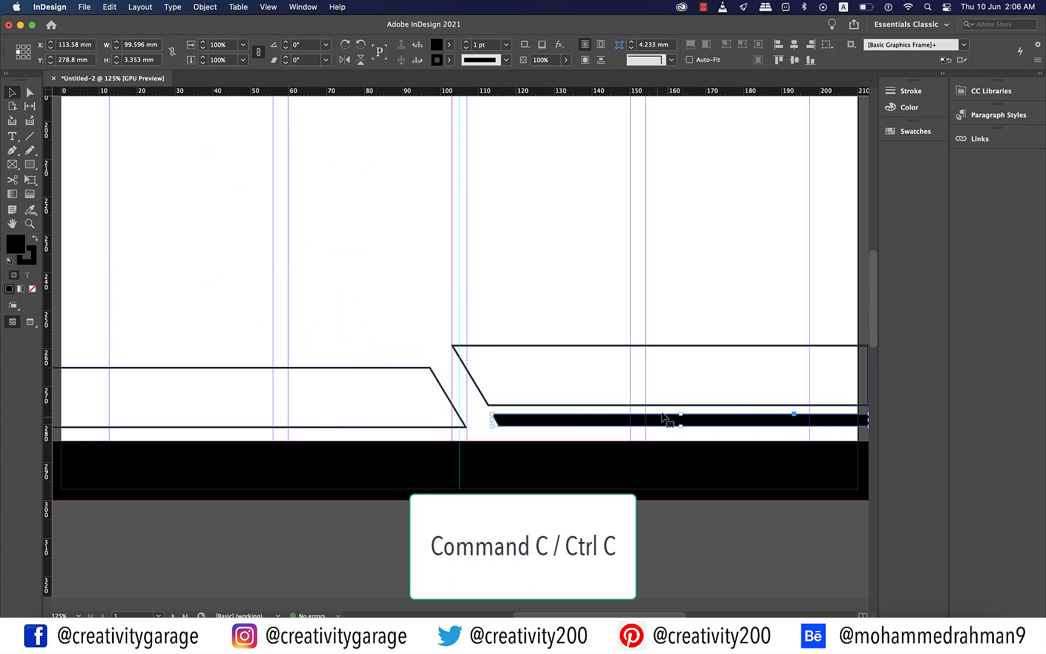
key(cmd+c)
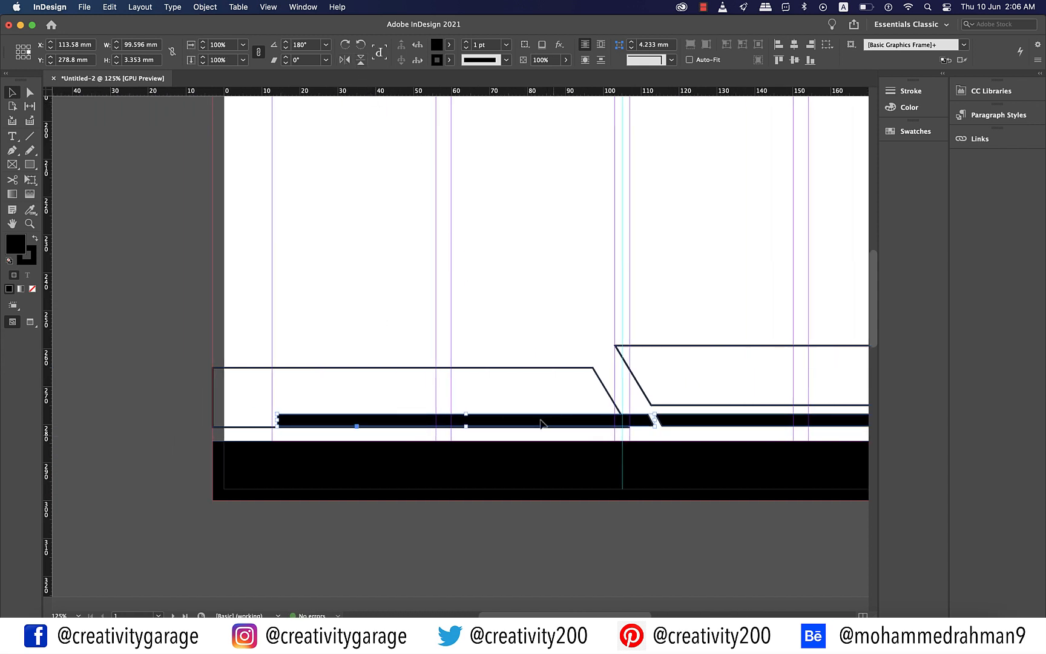
drag(540, 424, 459, 353)
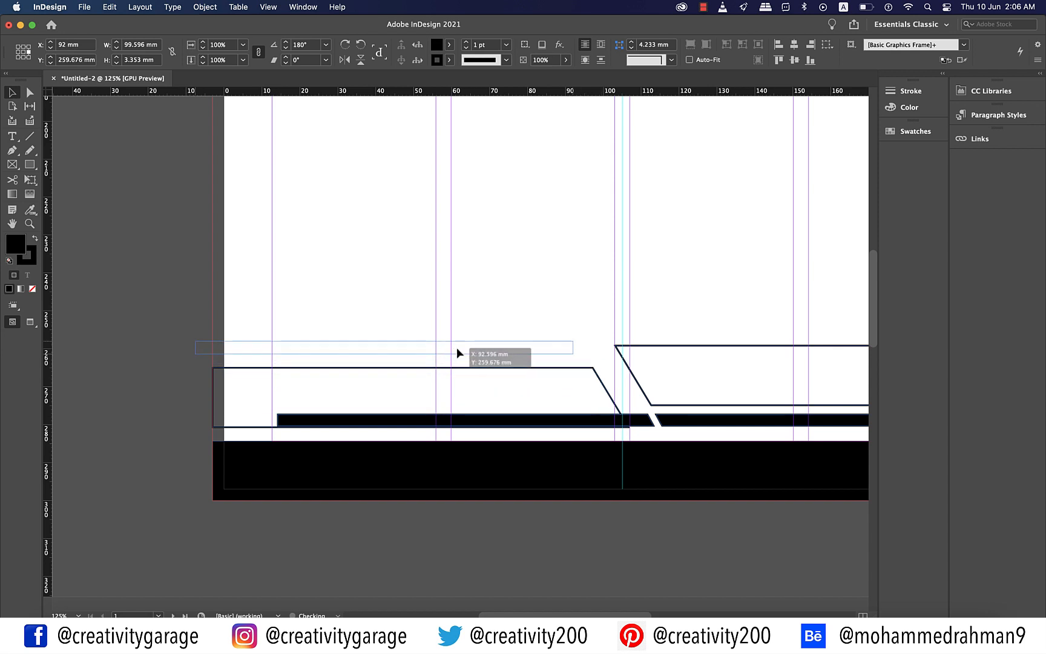
drag(458, 345, 479, 358)
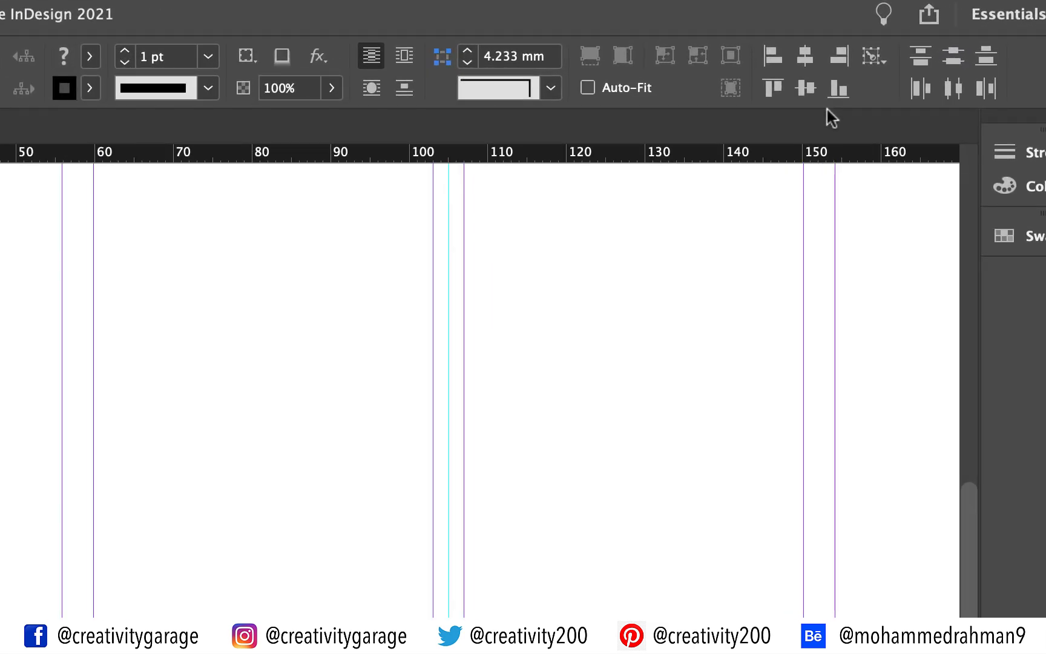
- Align the flipped bar flush with the page's left edge and deselect it
click(804, 87)
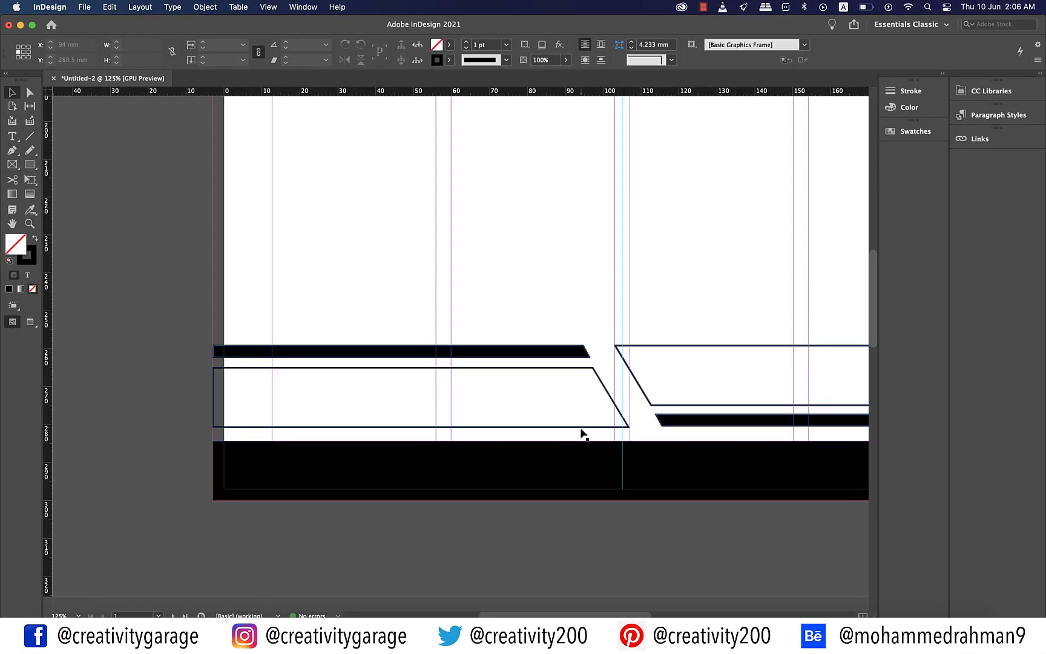
click(400, 397)
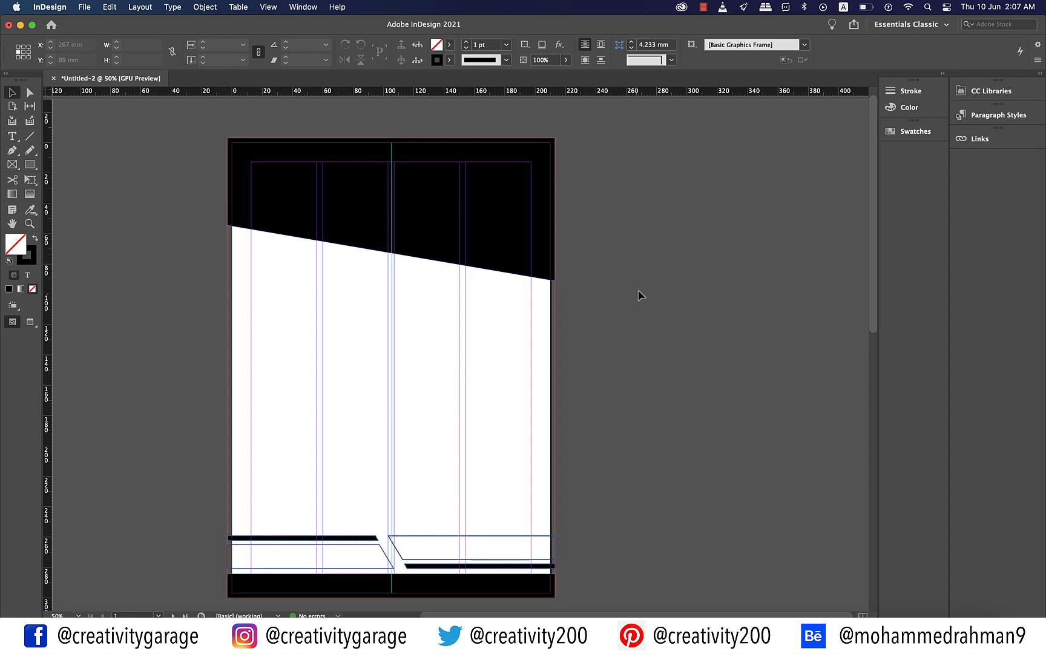
key(w)
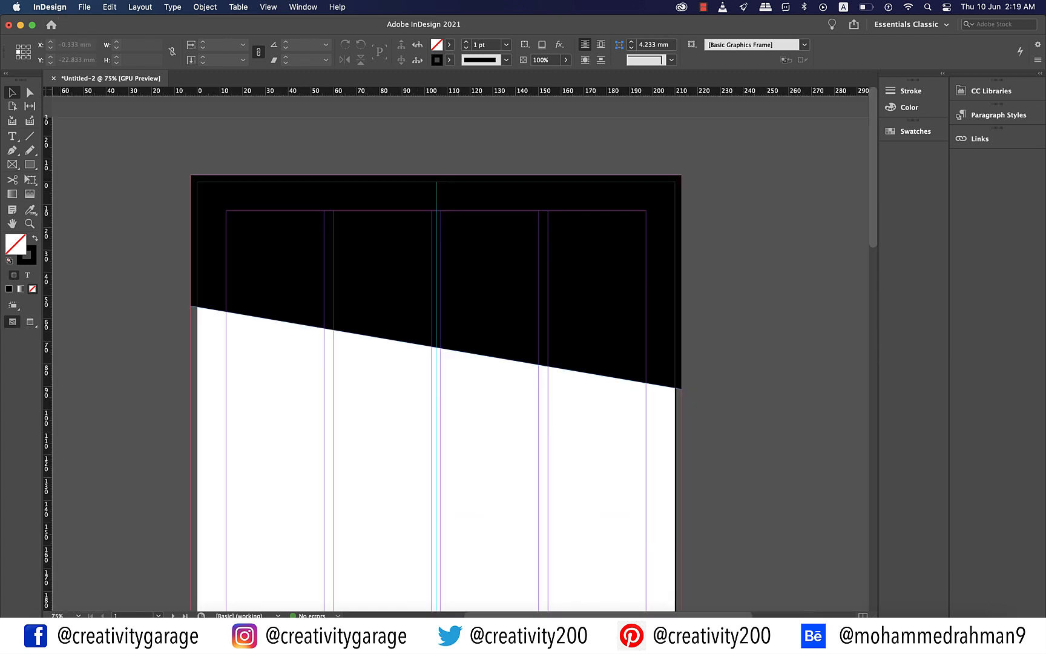
- Place the Galaxy Computers logo and the galaxy photo beside the page via File > Place
click(83, 8)
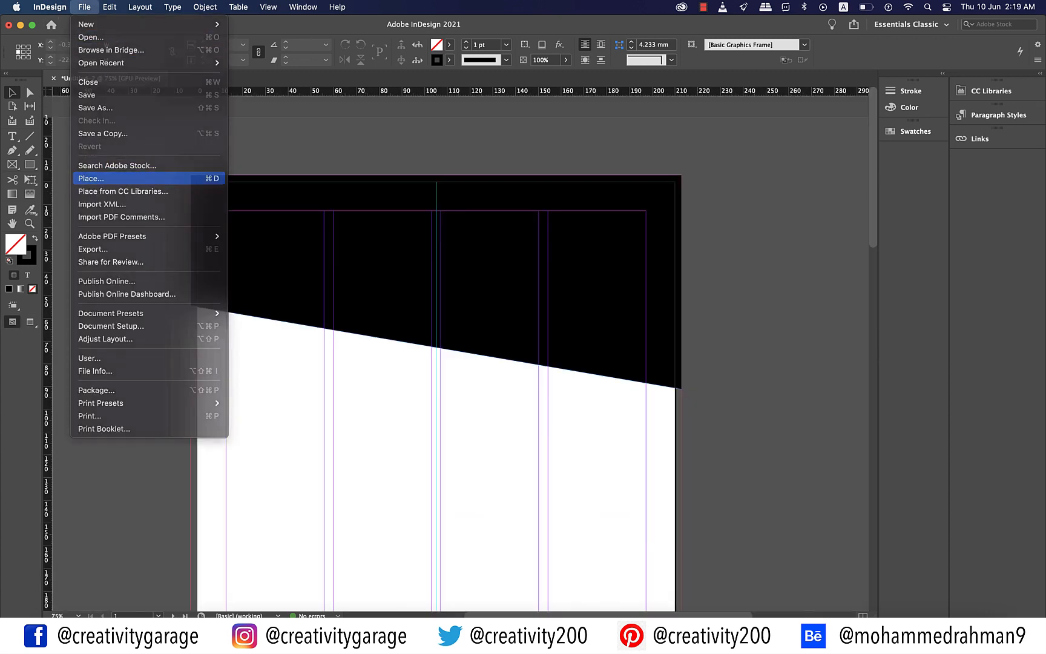
click(89, 178)
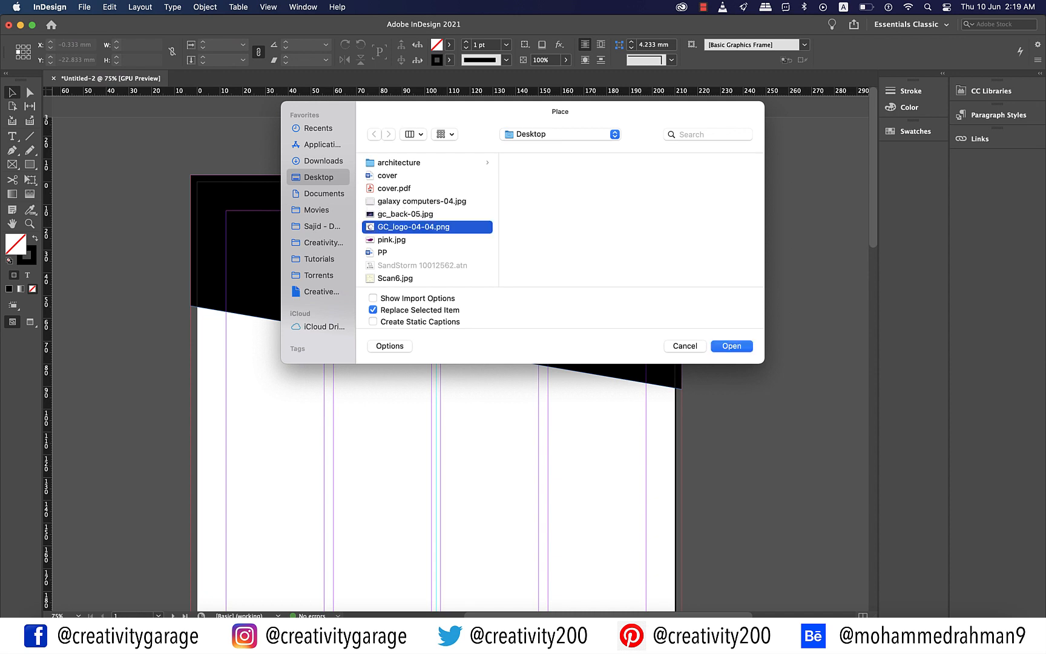
click(731, 345)
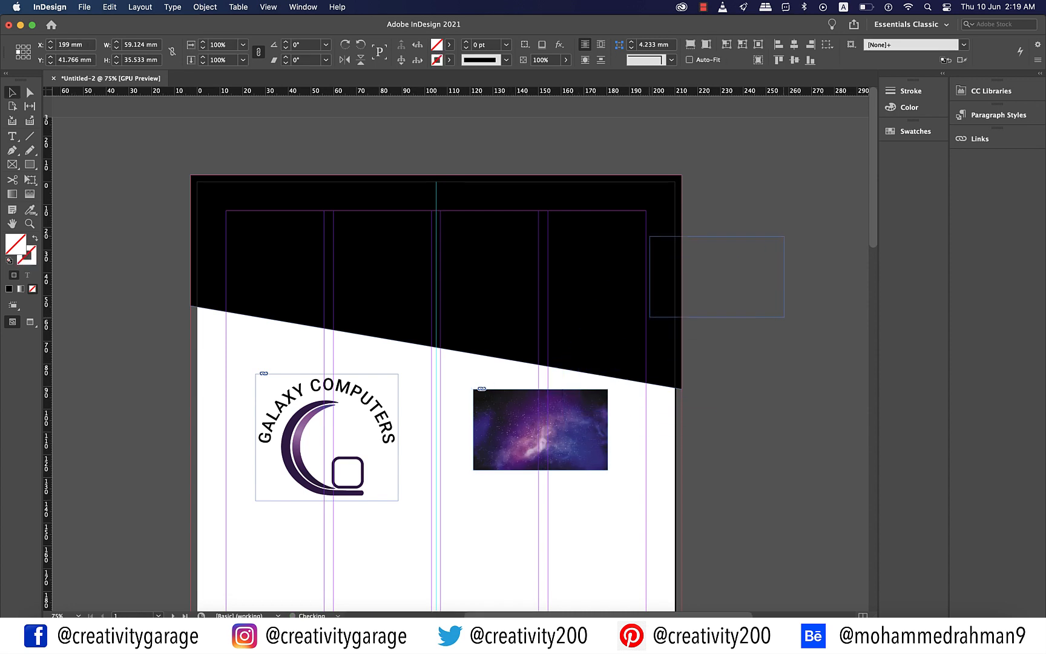
drag(540, 429, 755, 273)
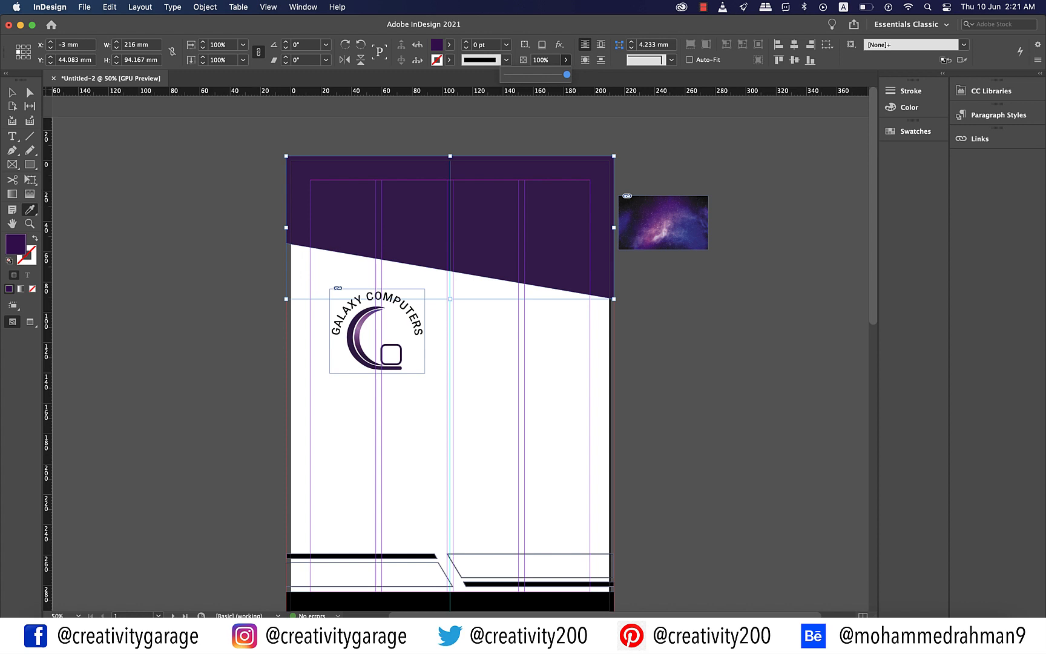
- Move the Galaxy Computers logo up into the header area
click(535, 74)
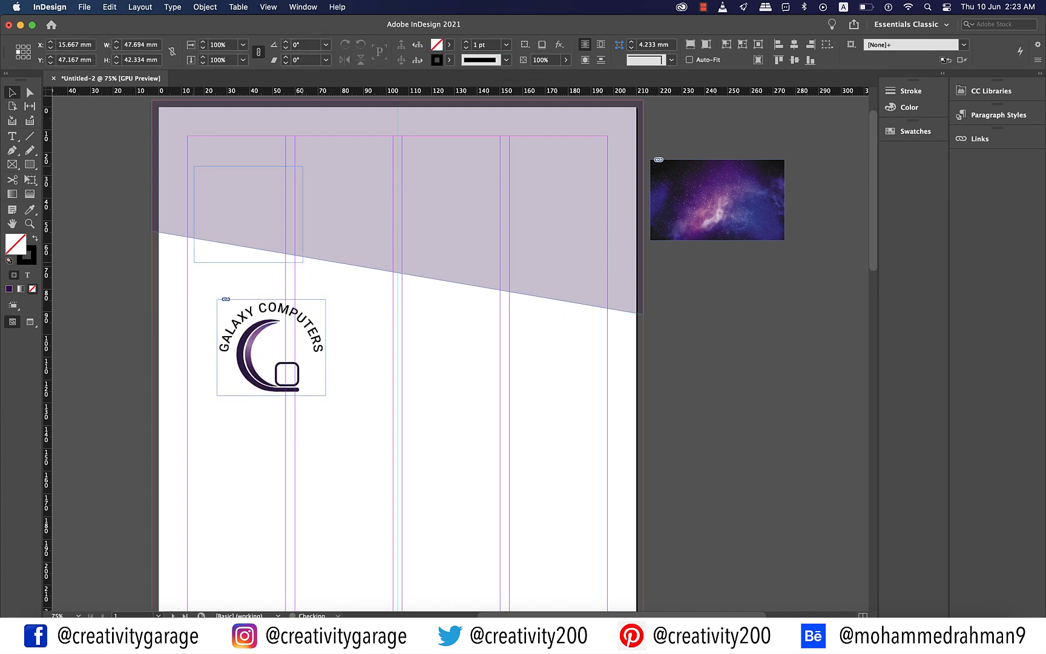
drag(270, 348, 241, 184)
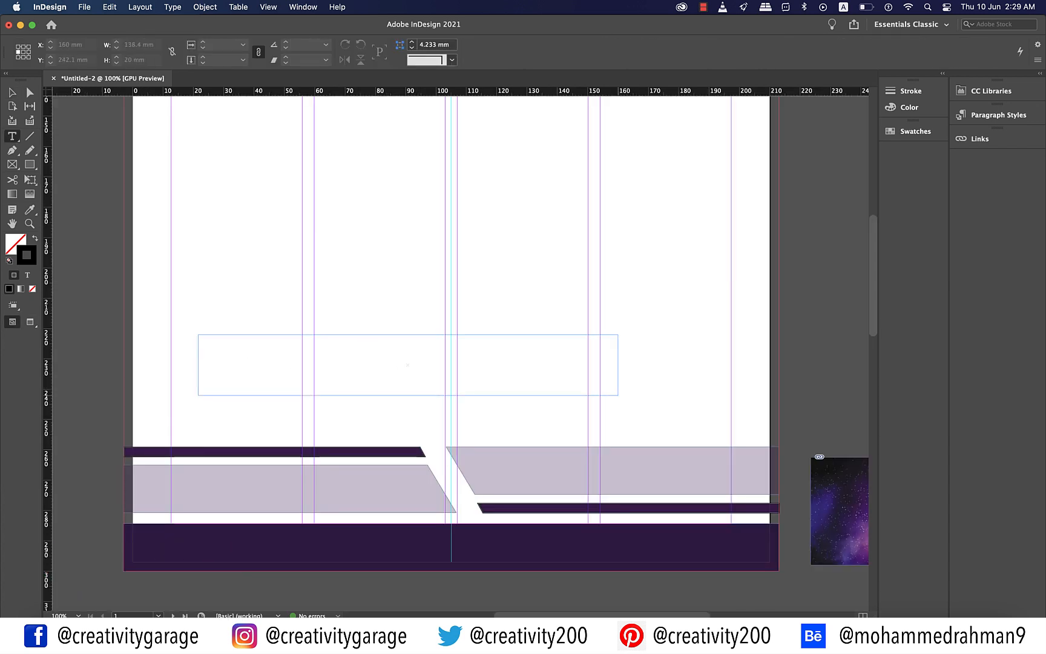
- Add the 'Mobile # +1-23452345' contact line in white Roboto Bold for the footer bar
text(Mobile #)
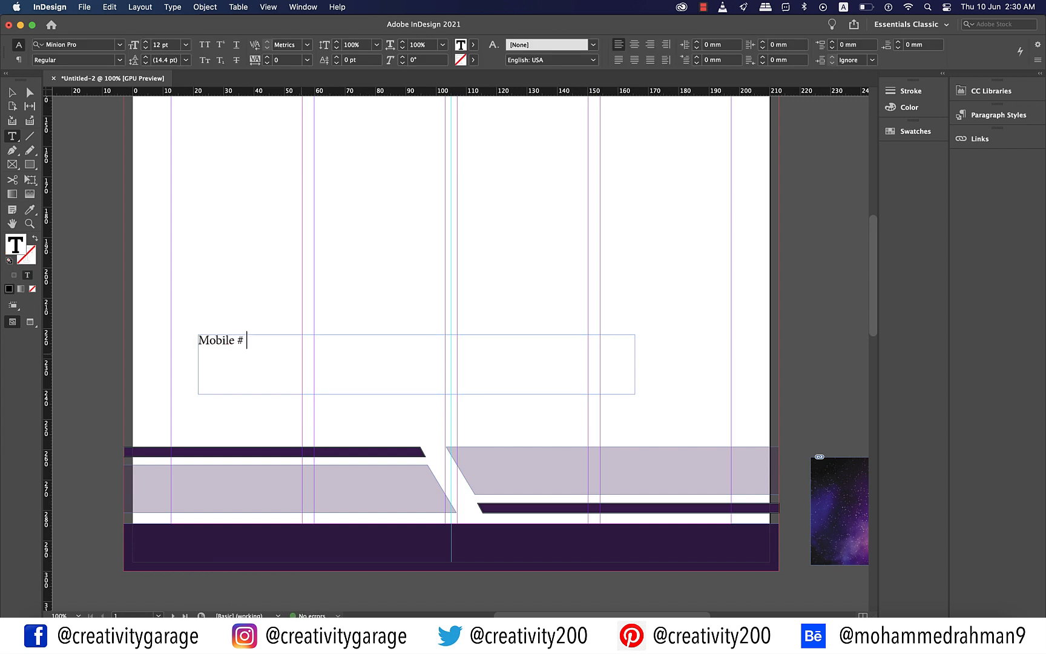
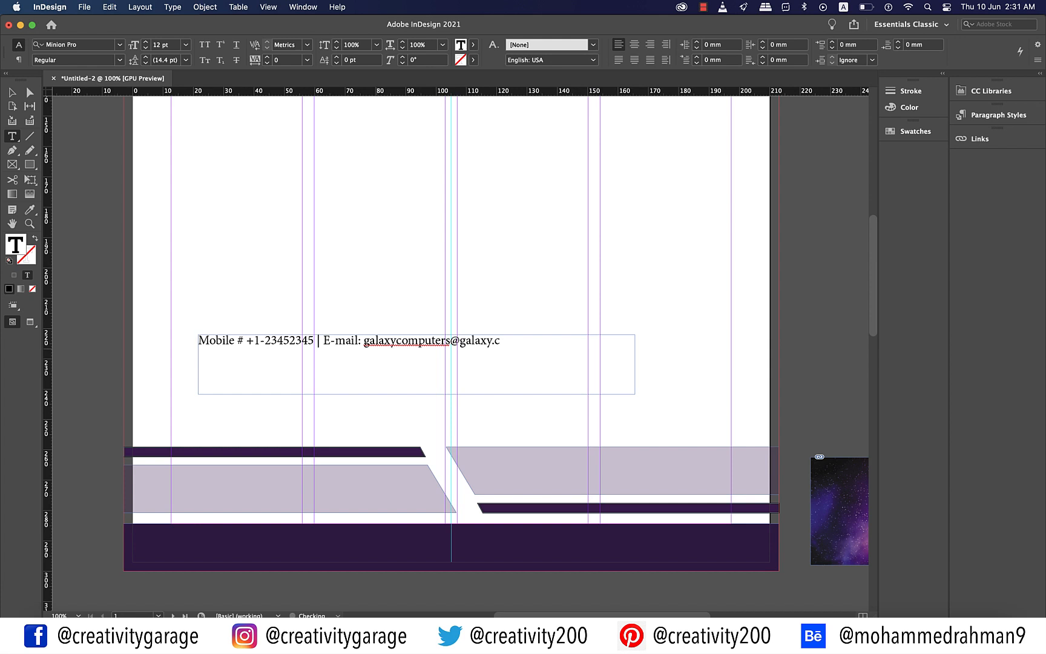
text(roboto)
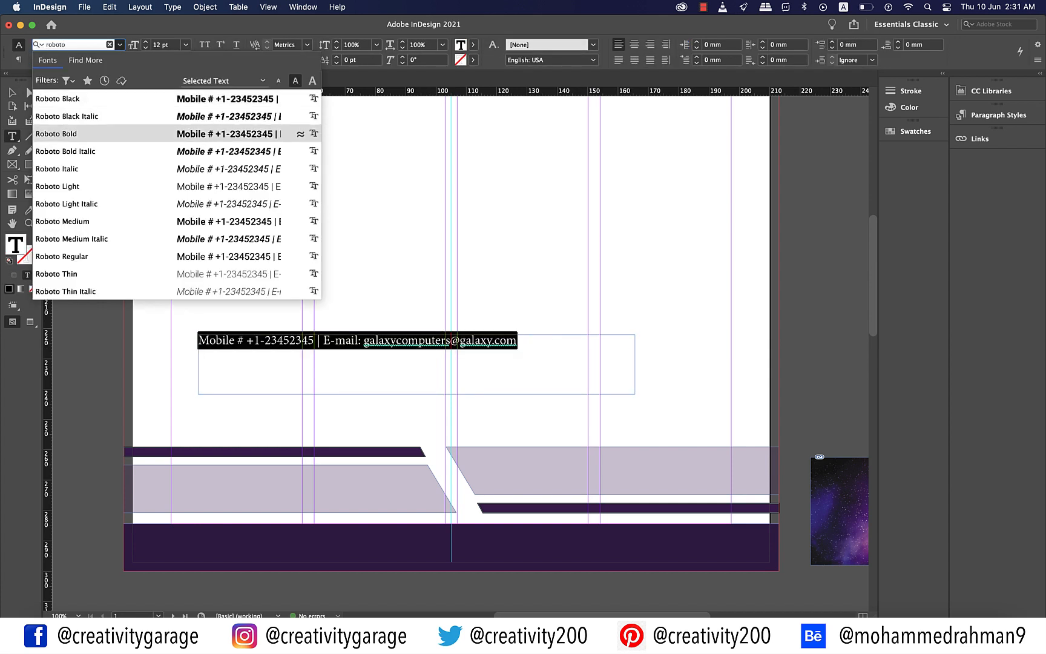
click(57, 133)
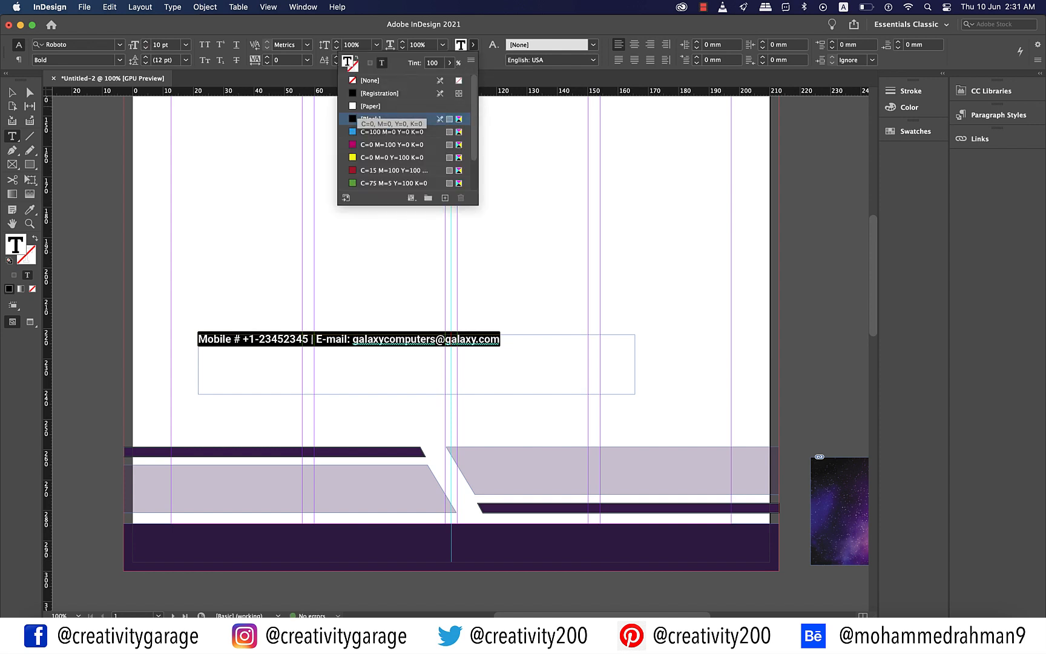
click(371, 106)
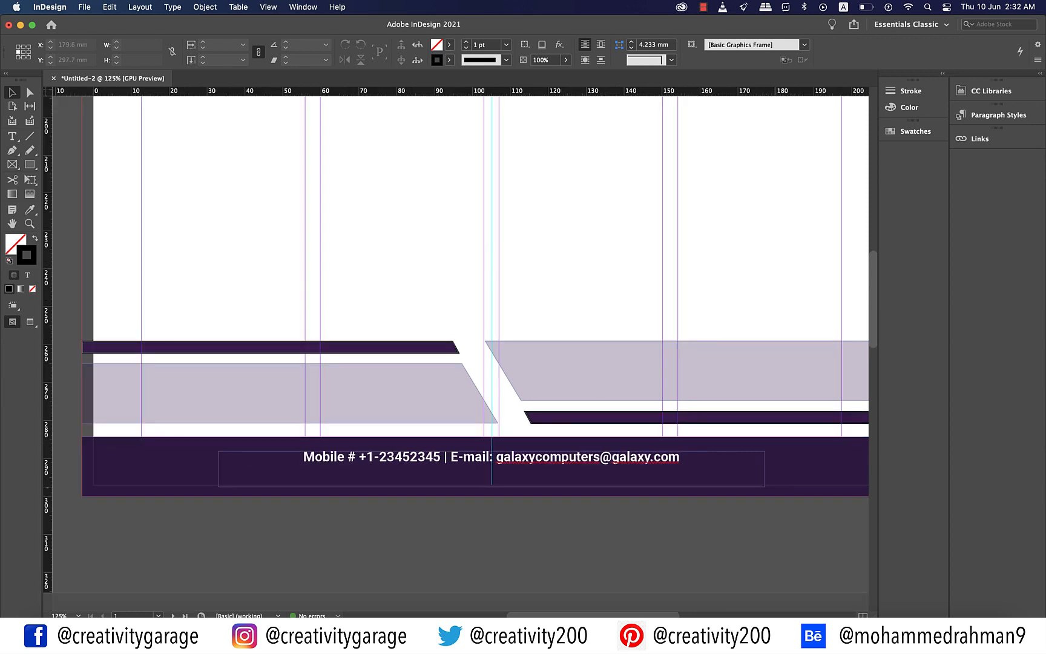
- Convert the footer contact text into outlines via Type > Create Outlines
click(12, 164)
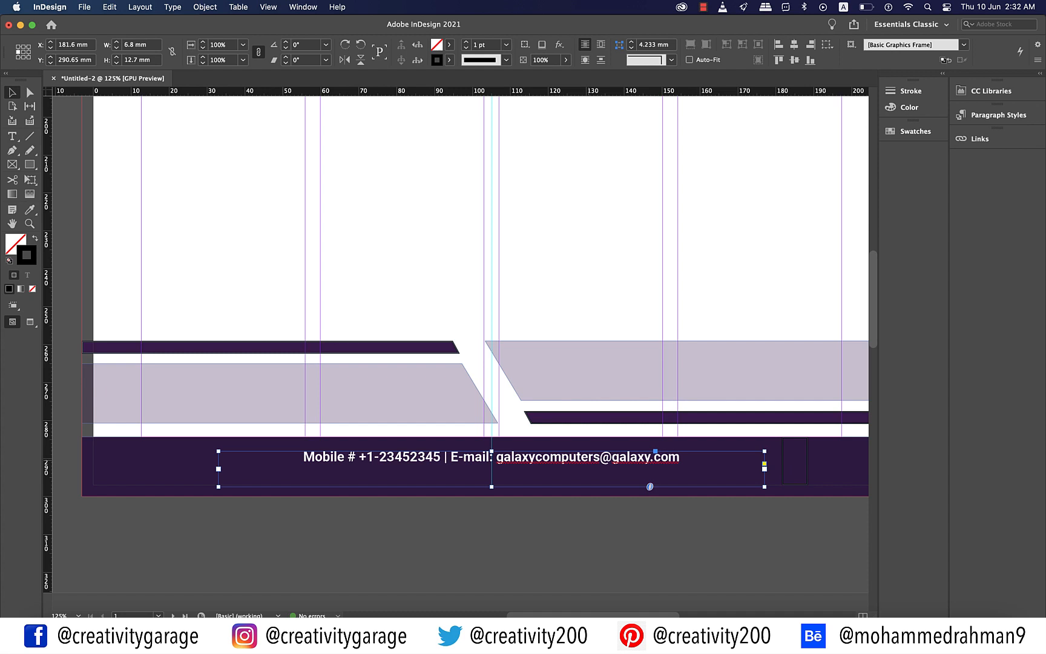
click(172, 7)
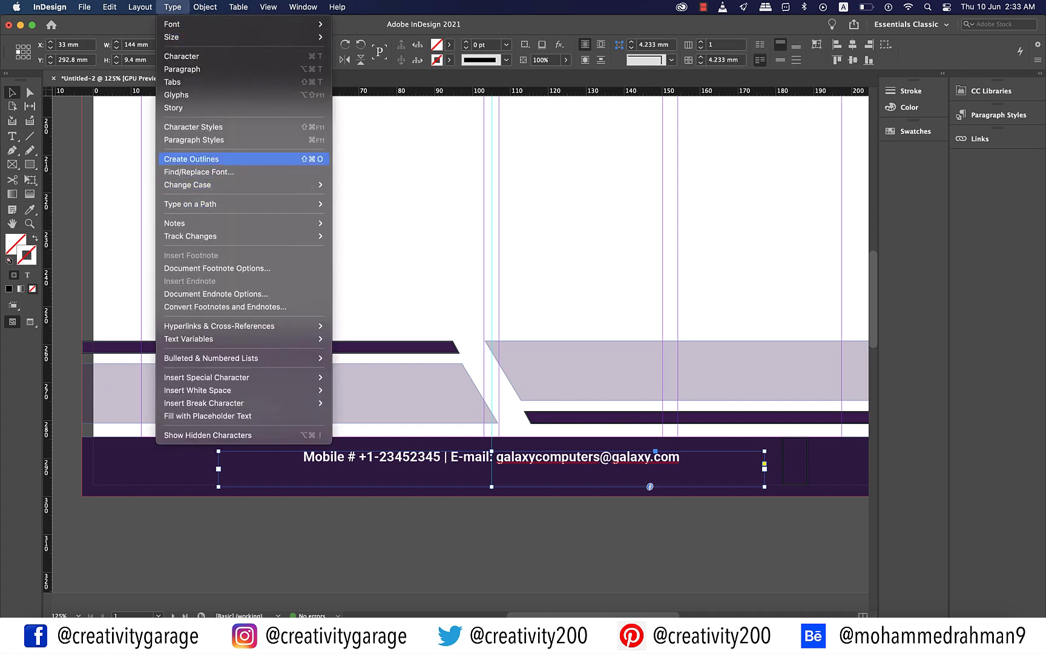
click(191, 159)
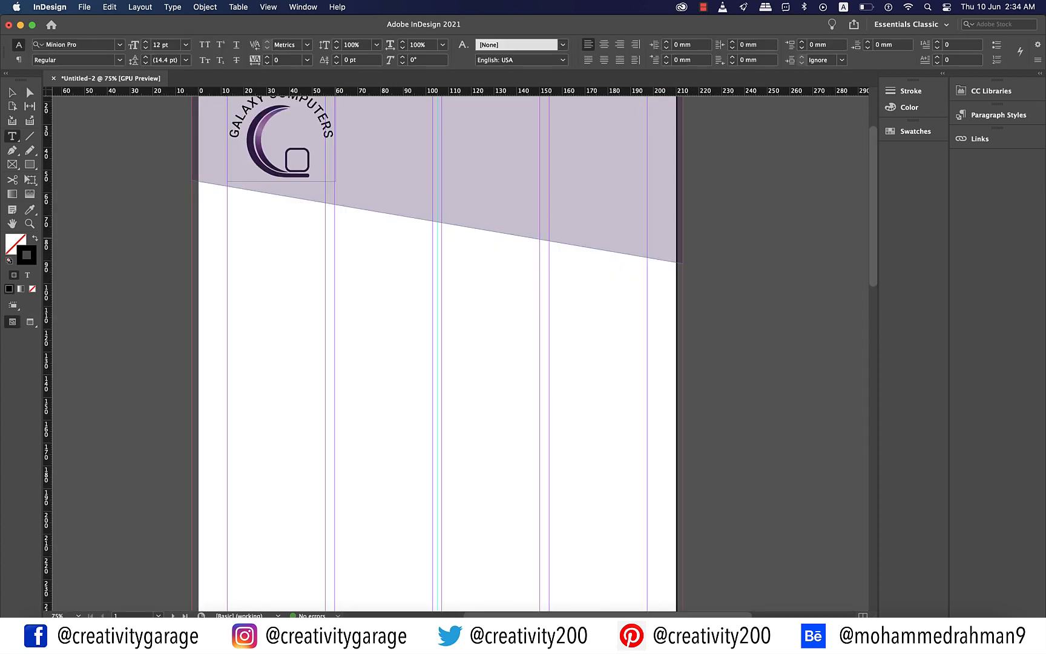
- Fill the body frame with placeholder text in Roboto Regular with adjusted leading
click(489, 380)
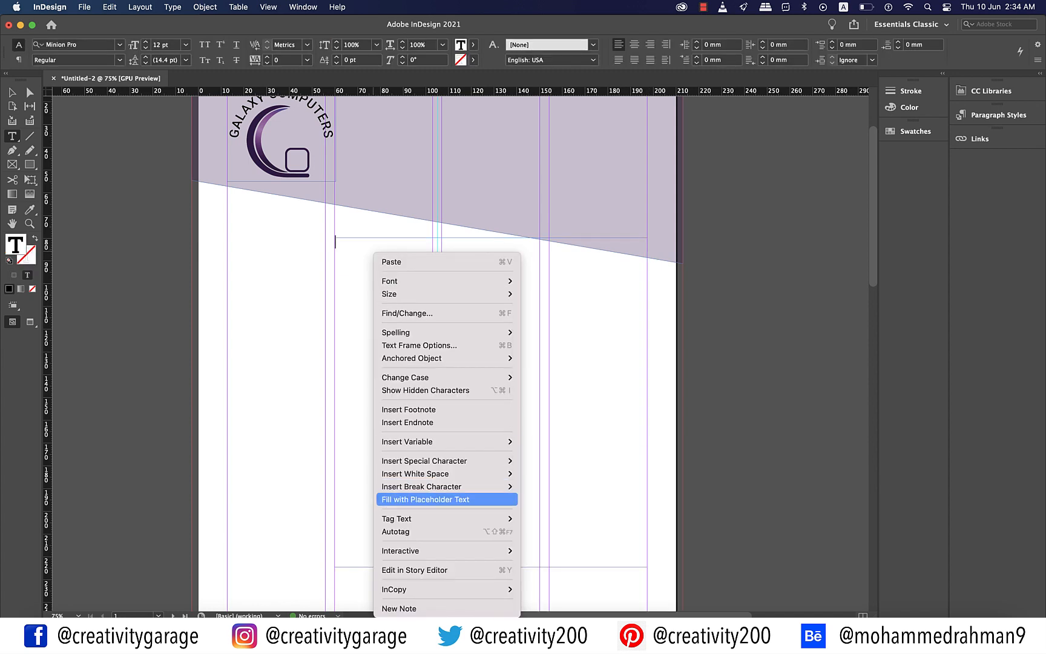
click(425, 499)
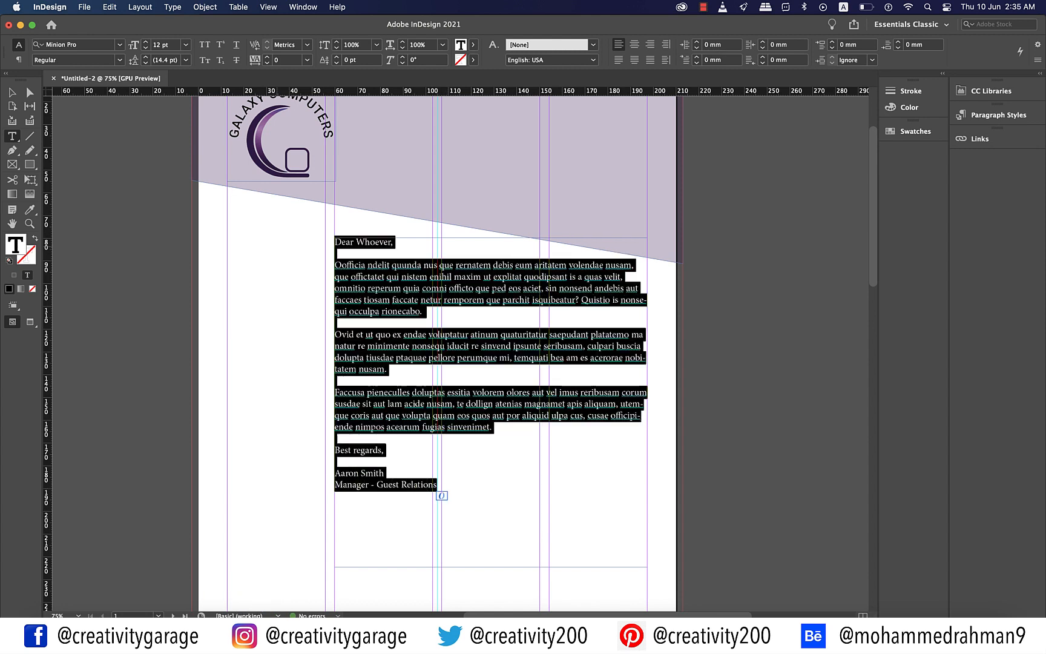
text(robo)
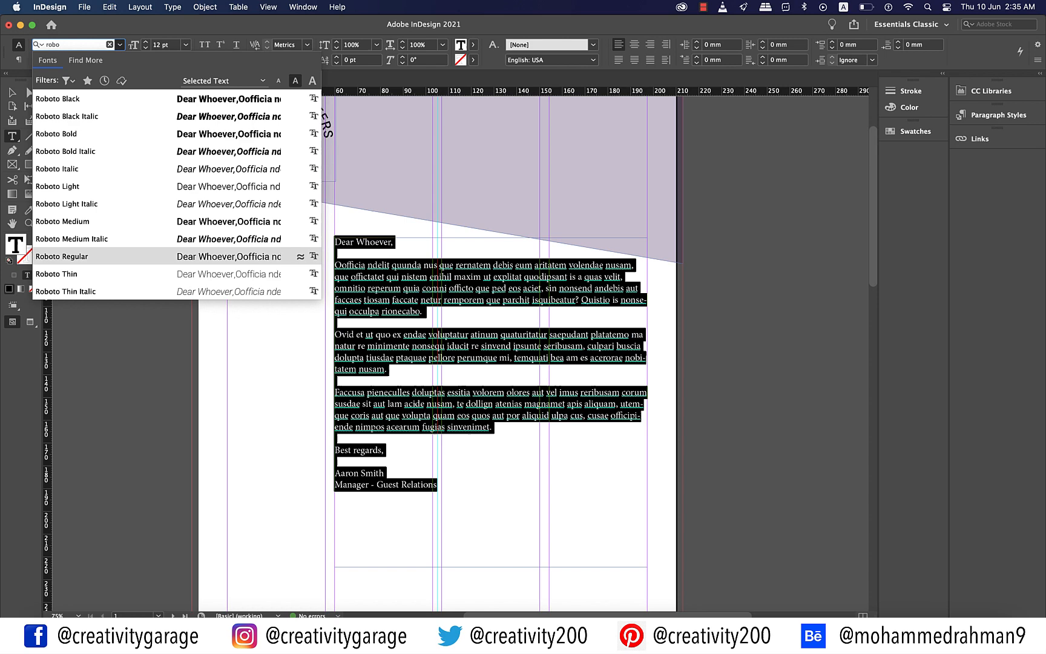
click(62, 255)
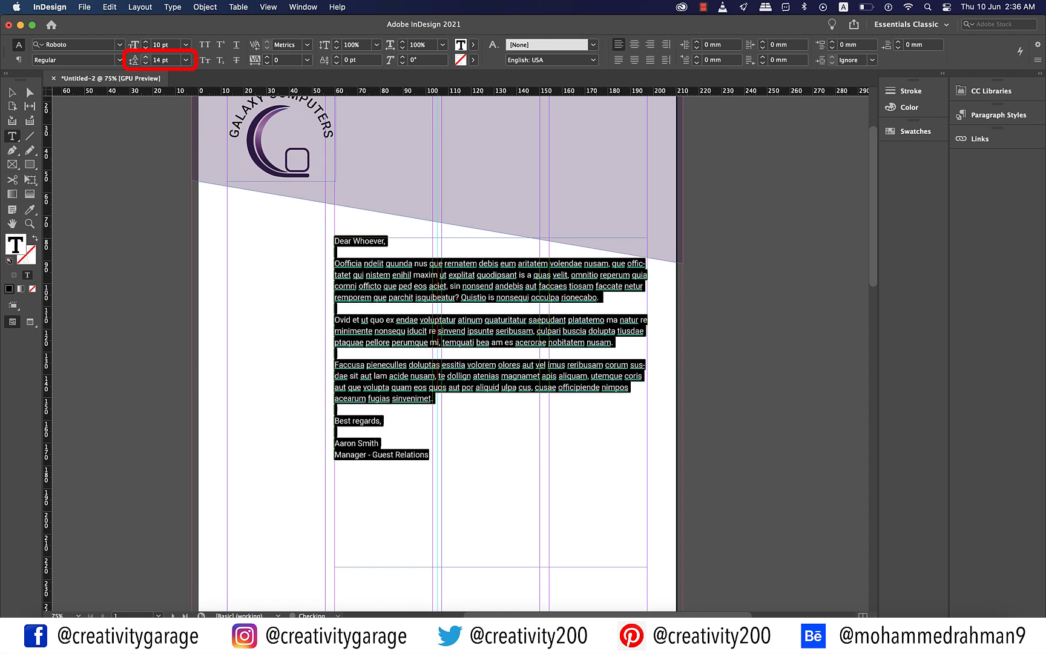
click(185, 56)
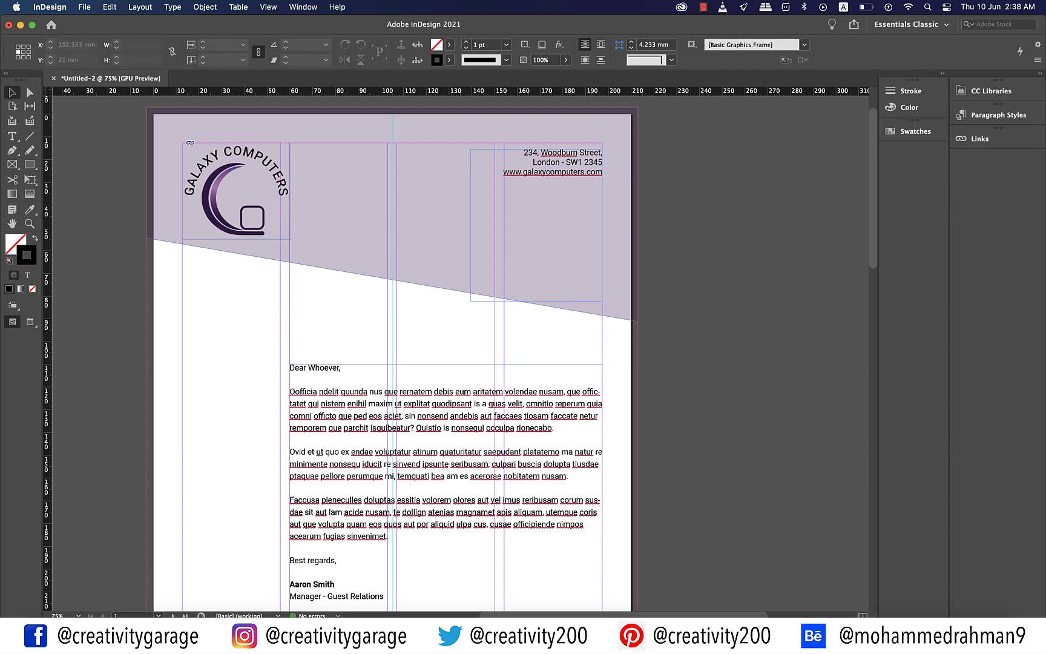
- Insert a blank line between the street address and the website line
click(12, 136)
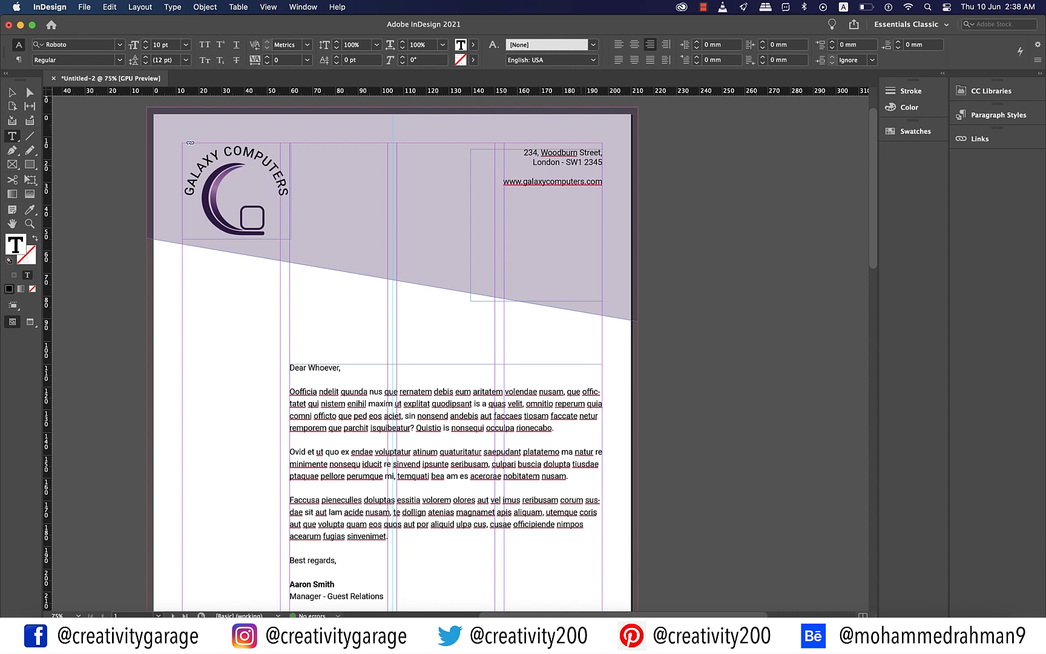
click(552, 167)
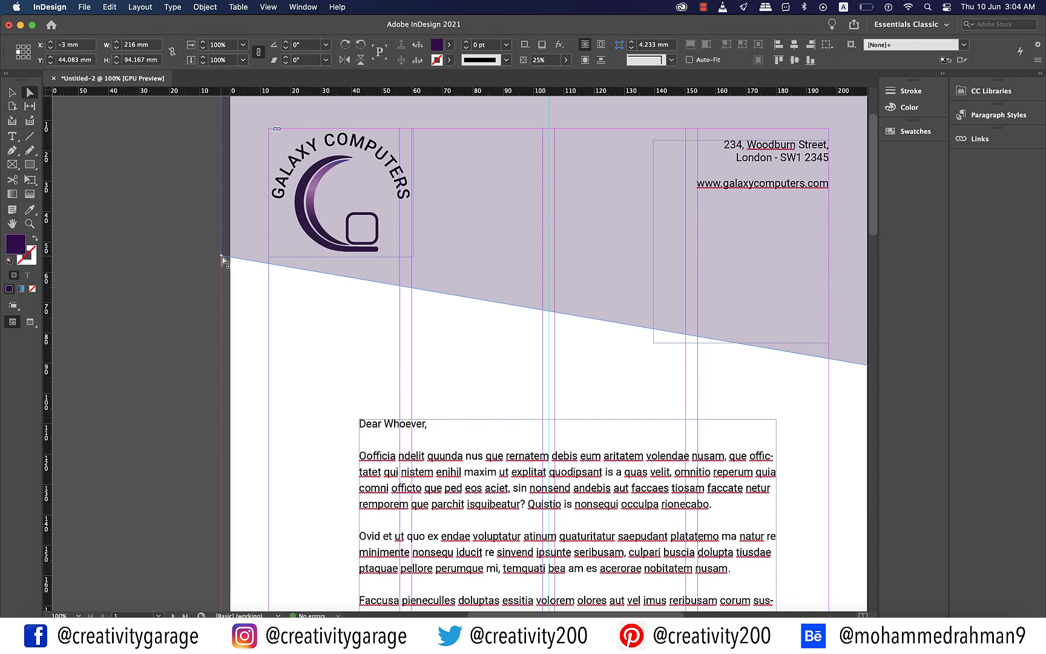
- Draw and reposition a temporary frame around the logo to check header spacing
drag(223, 257, 224, 272)
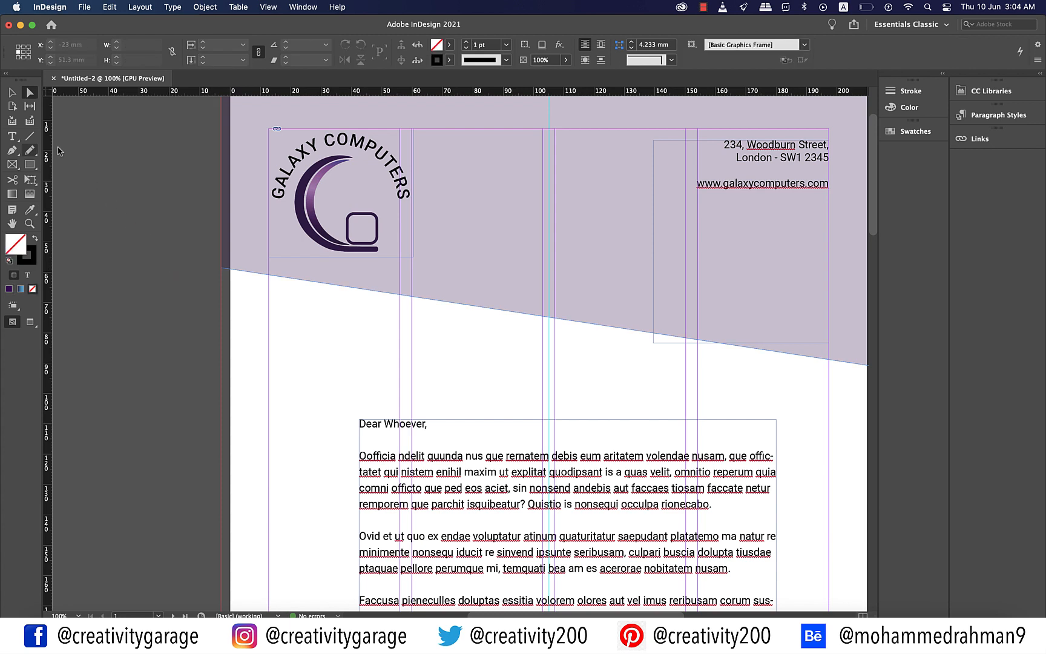
mouse_move(31, 162)
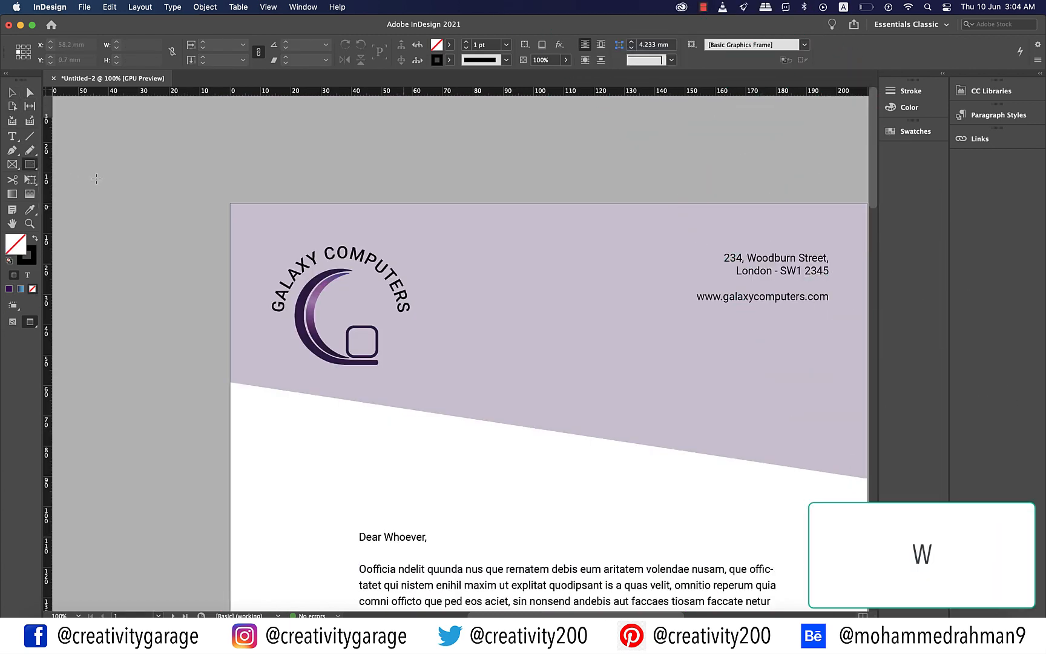
drag(341, 207, 347, 253)
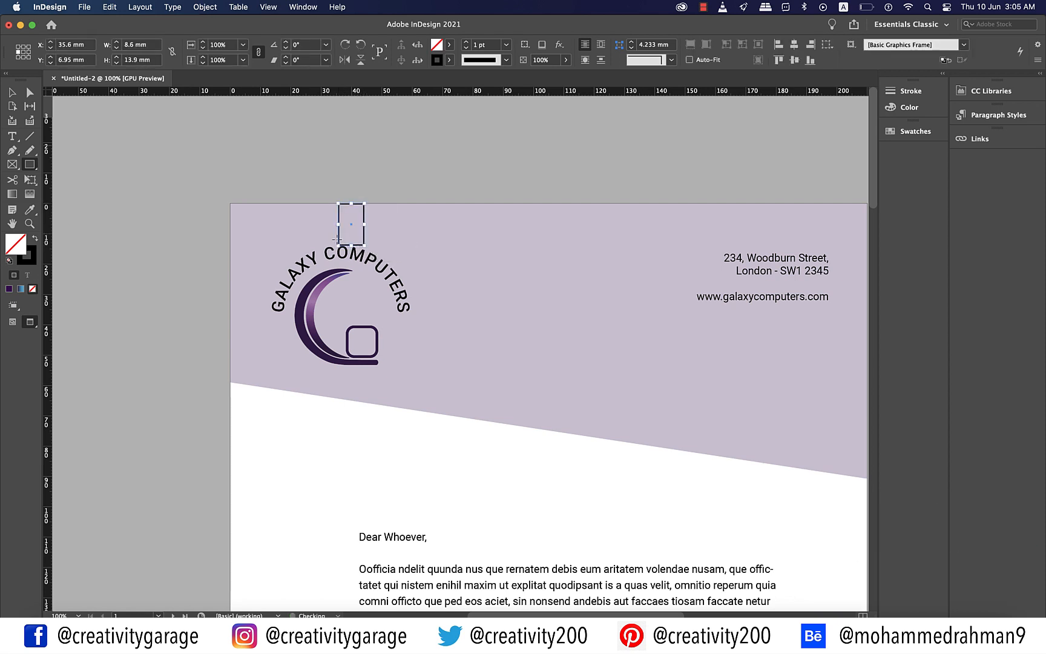
drag(351, 224, 351, 394)
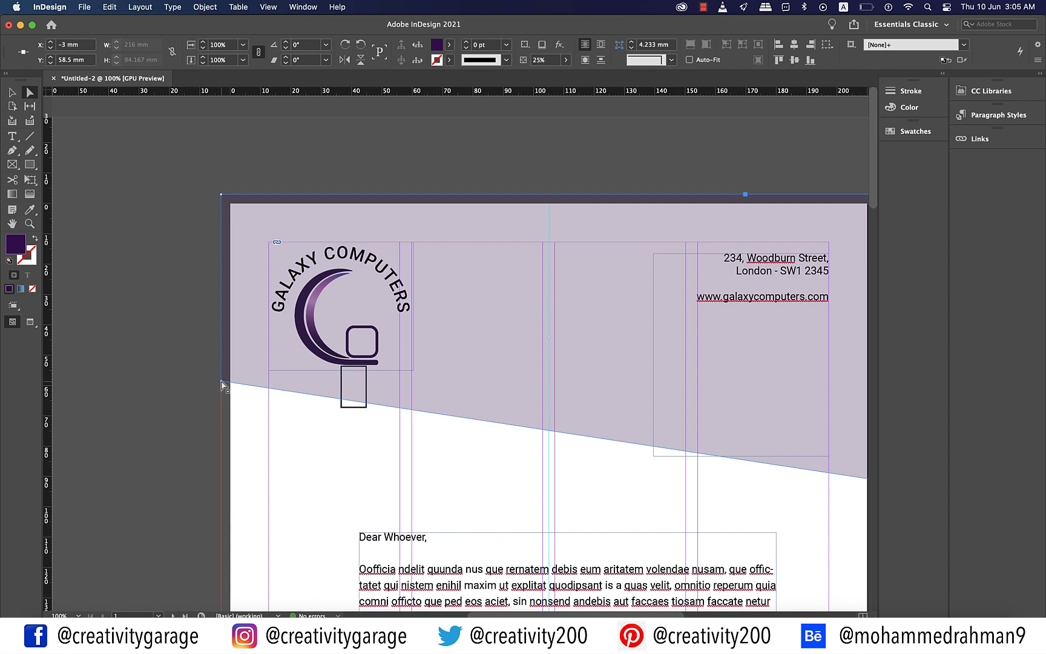
drag(224, 393, 224, 395)
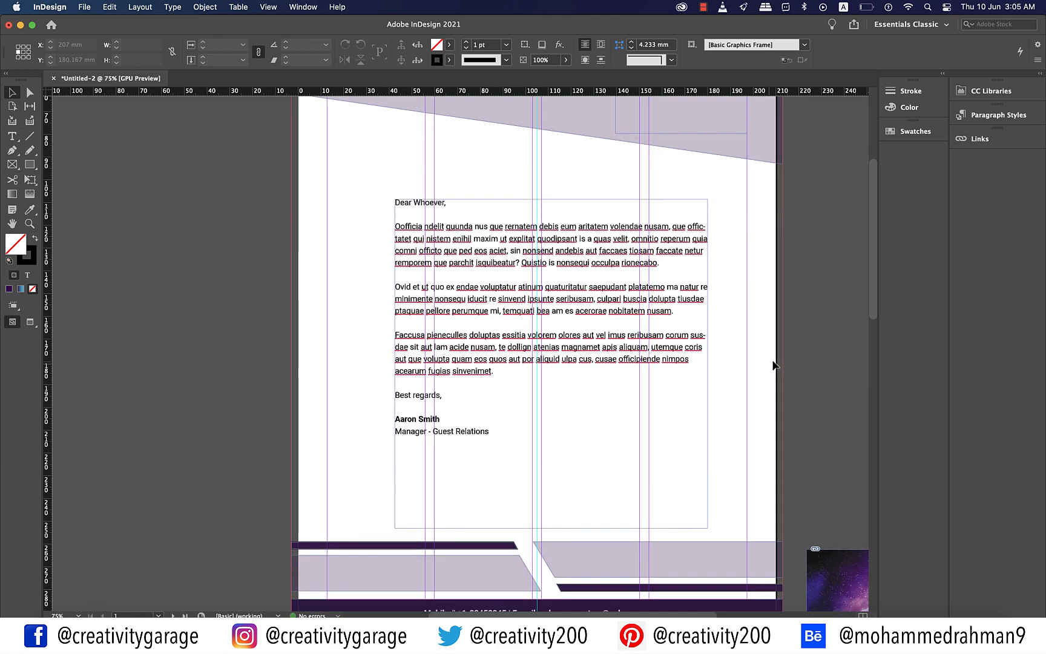
- Scroll to the empty second page and start a frame across it
scroll(down, 3)
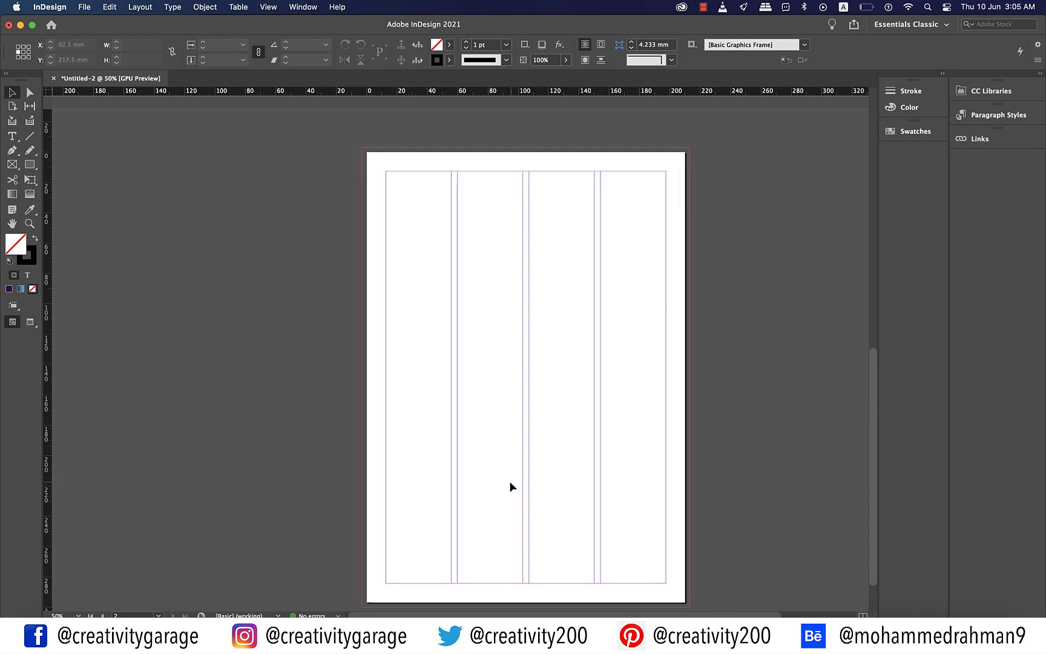
drag(385, 156, 639, 379)
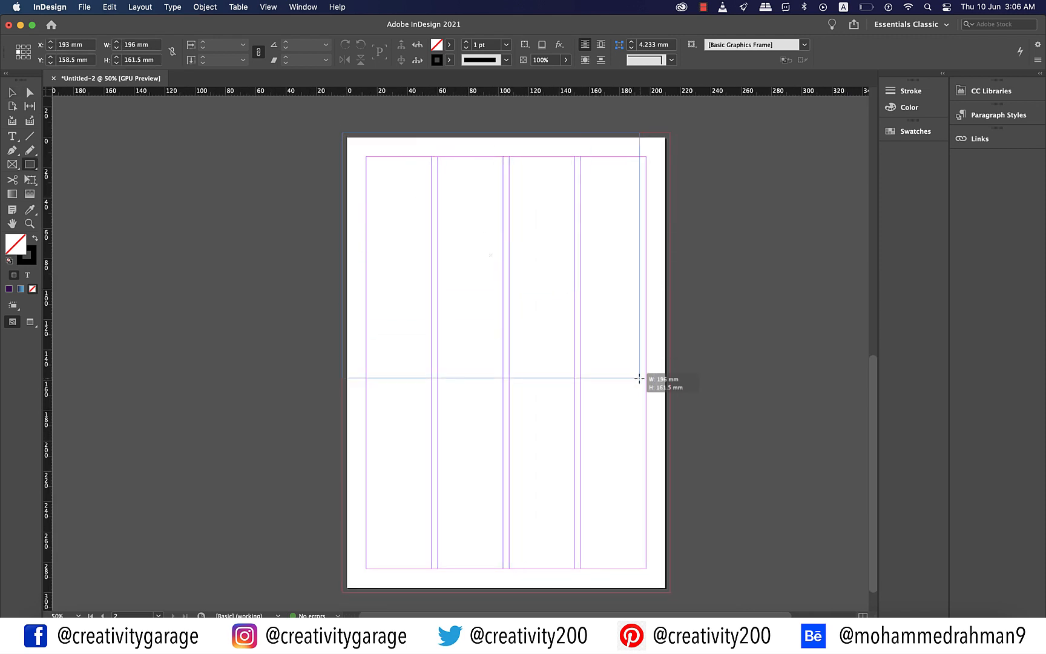
- Cover page 2 with a full-bleed frame and start a new linear gradient swatch
drag(637, 377, 665, 591)
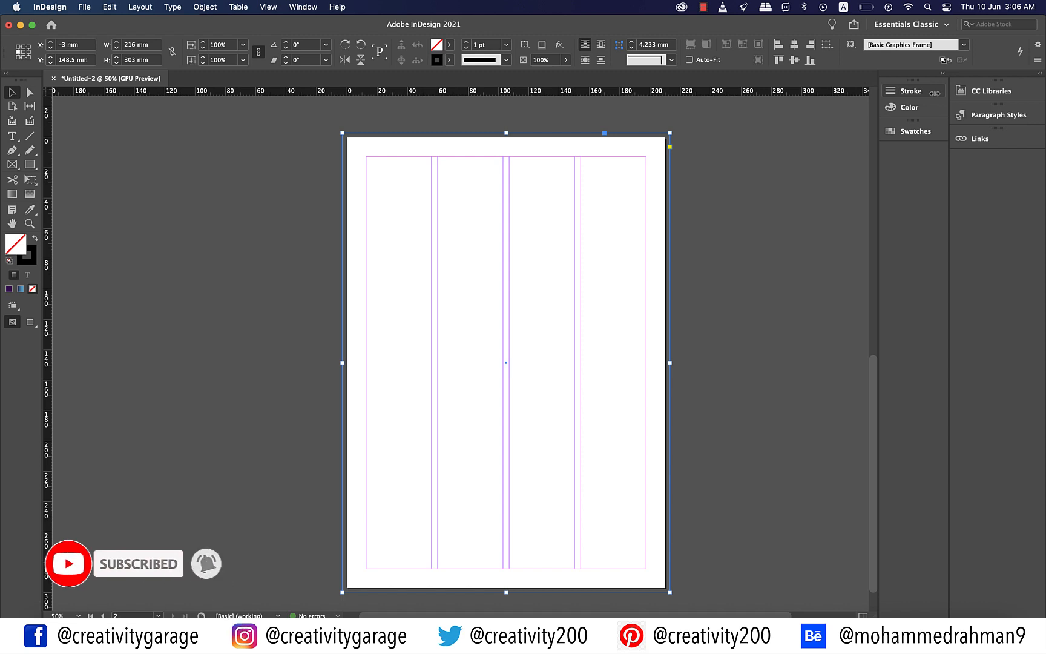
click(871, 125)
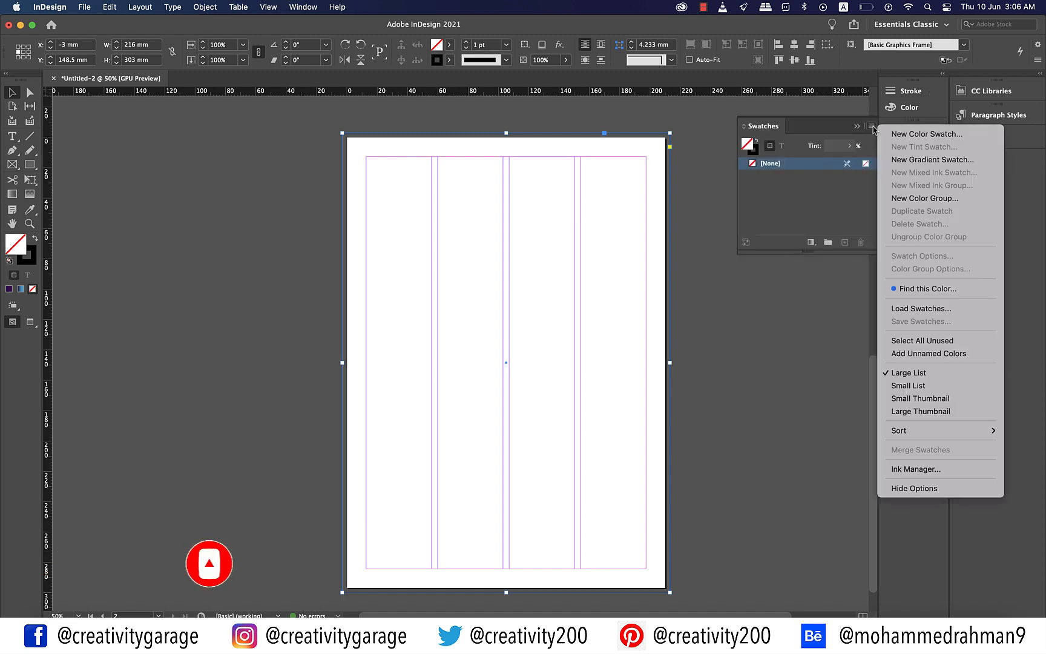
mouse_move(937, 159)
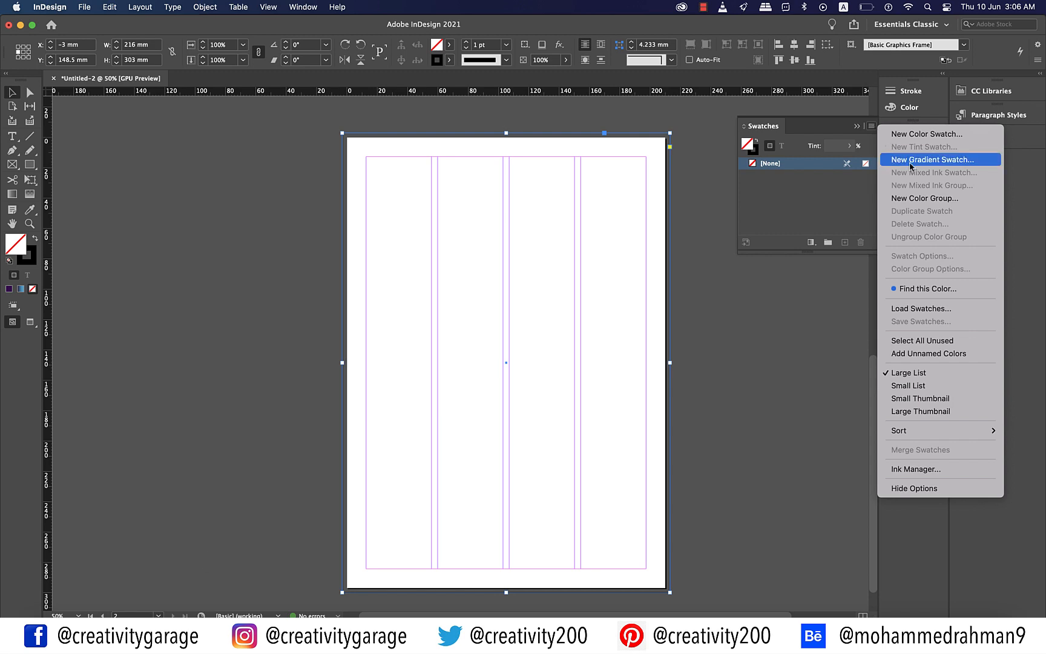
click(937, 160)
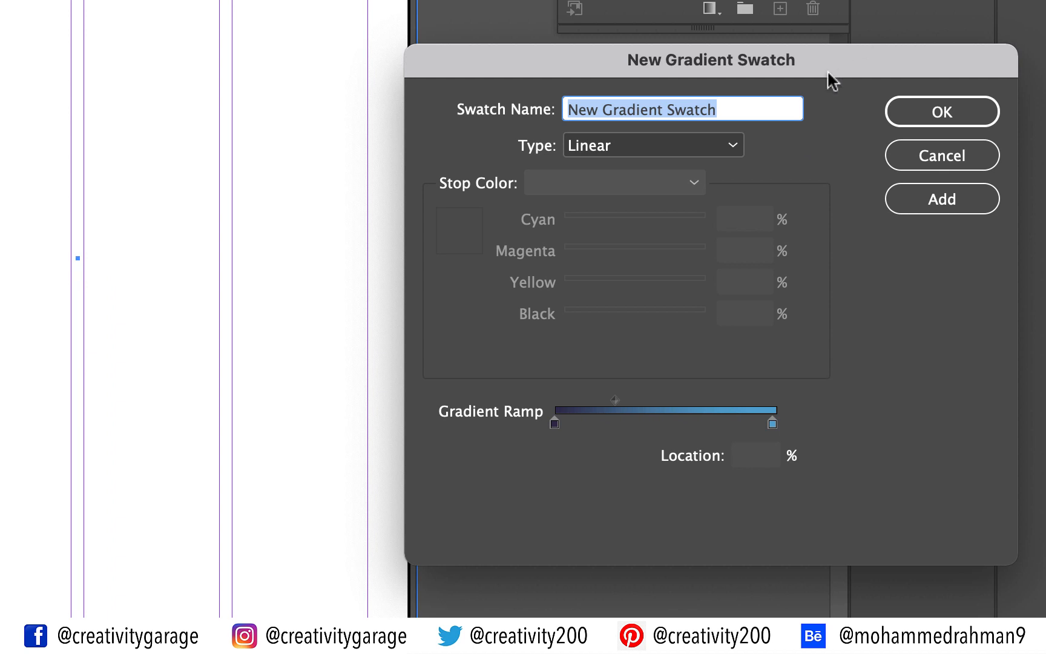
click(653, 146)
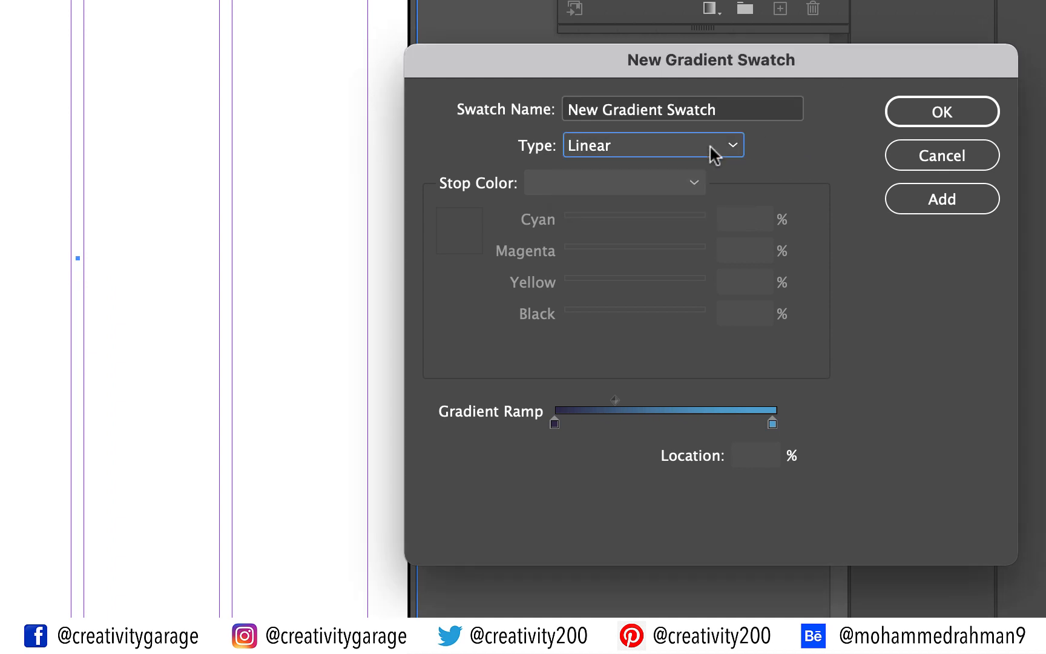
- Set the gradient's end stop to a CMYK purple (64, 0 values) and select the start stop
click(772, 422)
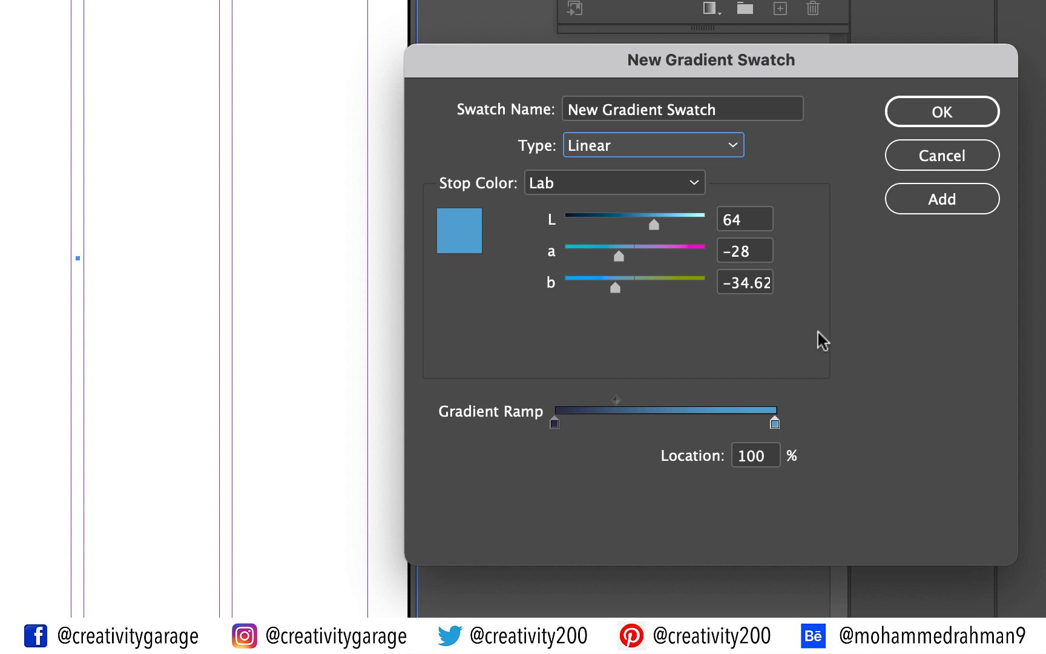
click(612, 181)
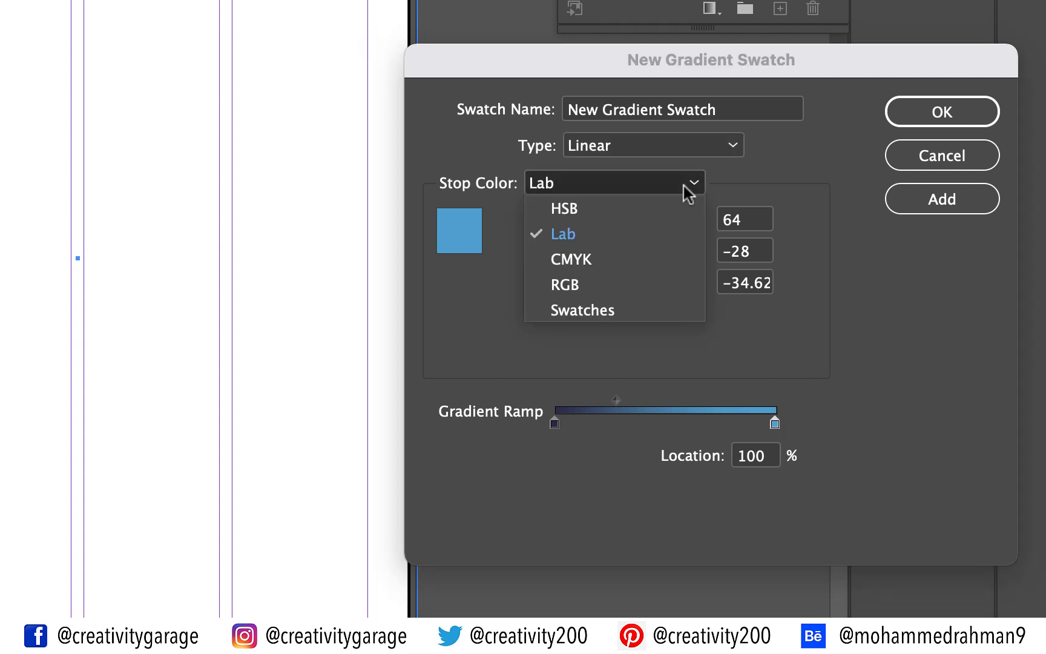
click(570, 259)
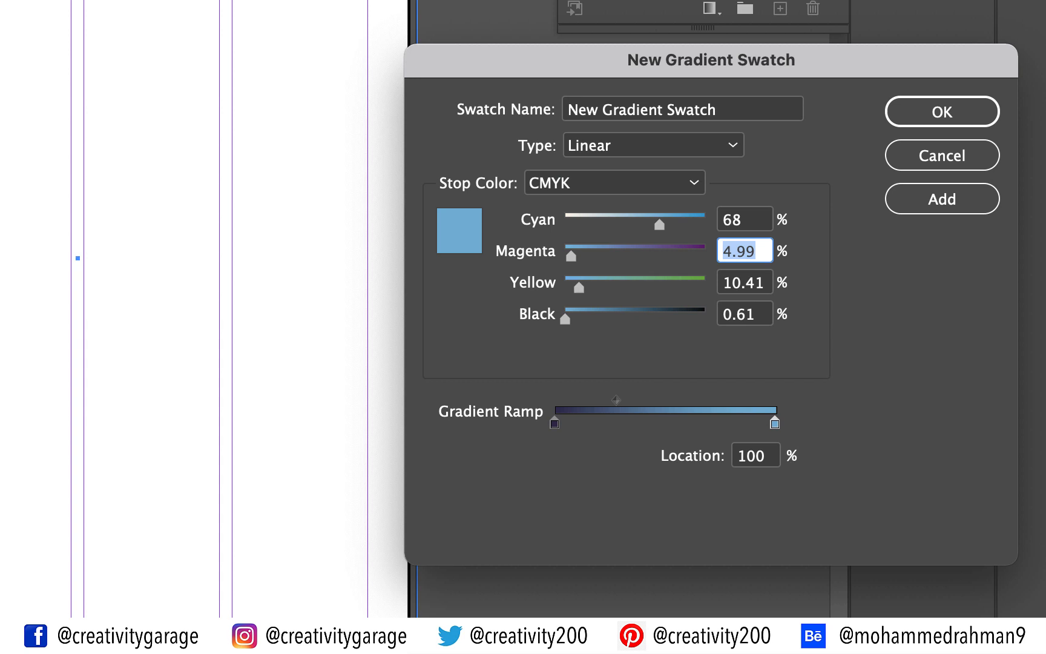
text(64)
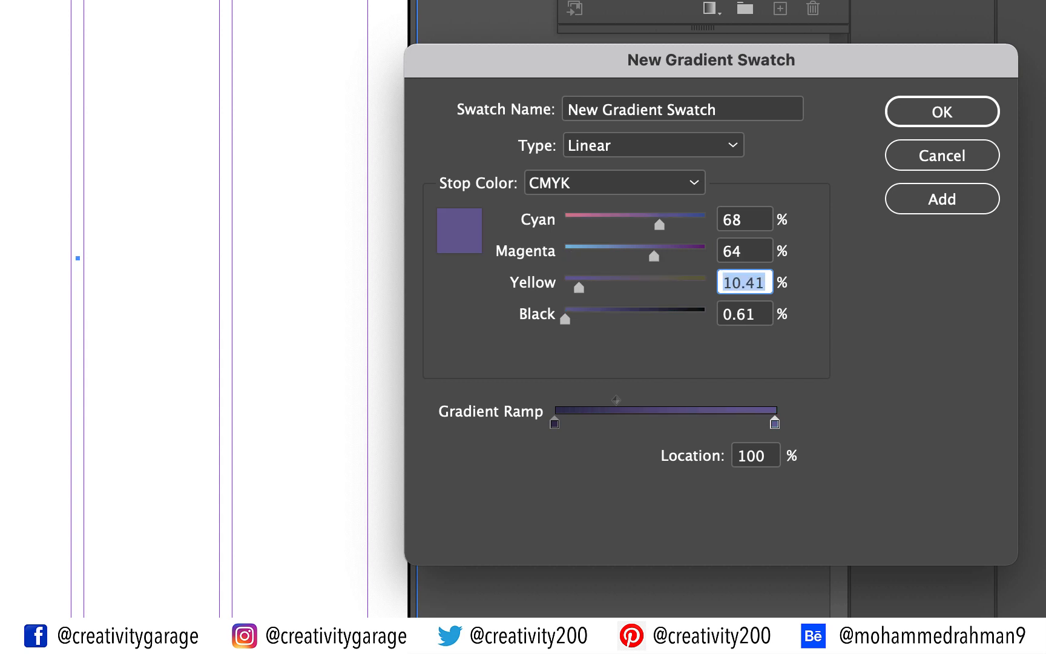
text(0)
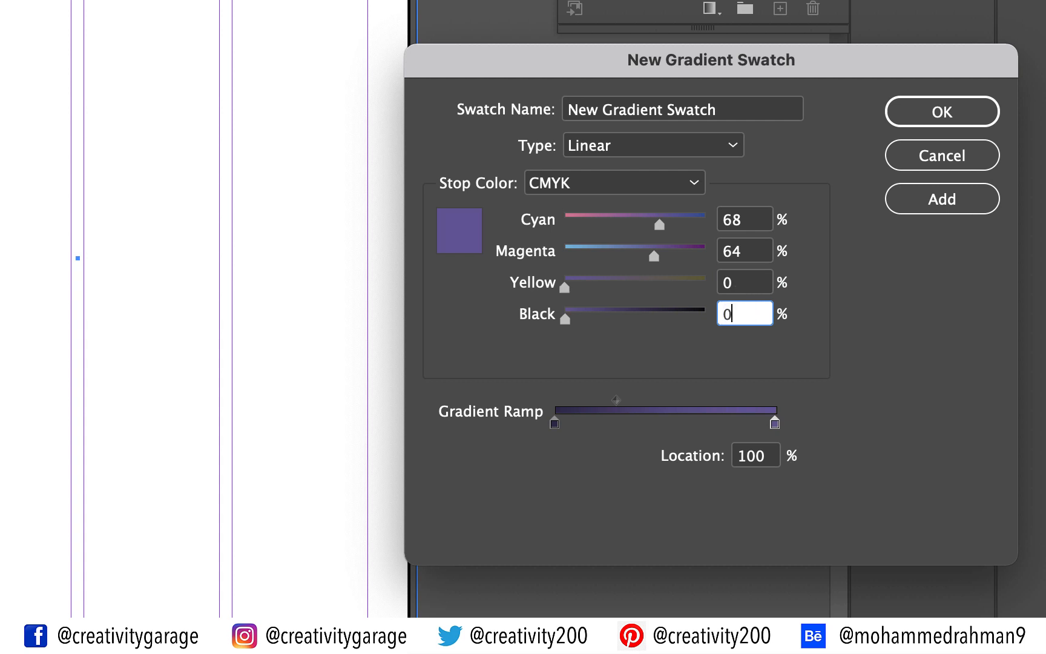
click(555, 423)
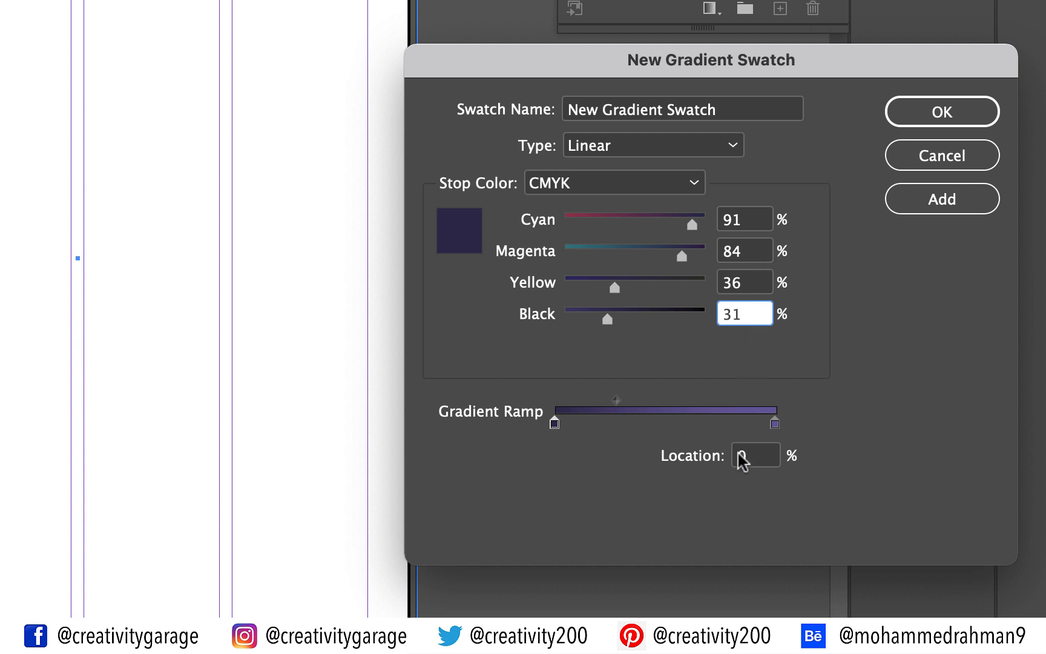
mouse_move(742, 460)
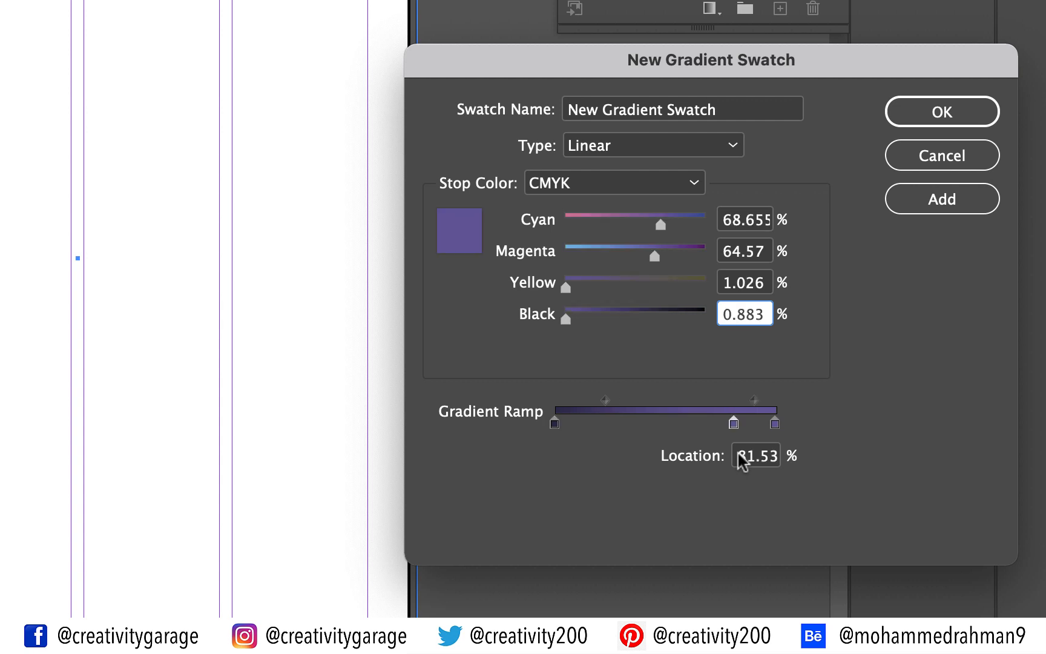
- Finish the dark start stop and add a light lavender stop at 65% (C31 M44 Y0 K0)
text(90)
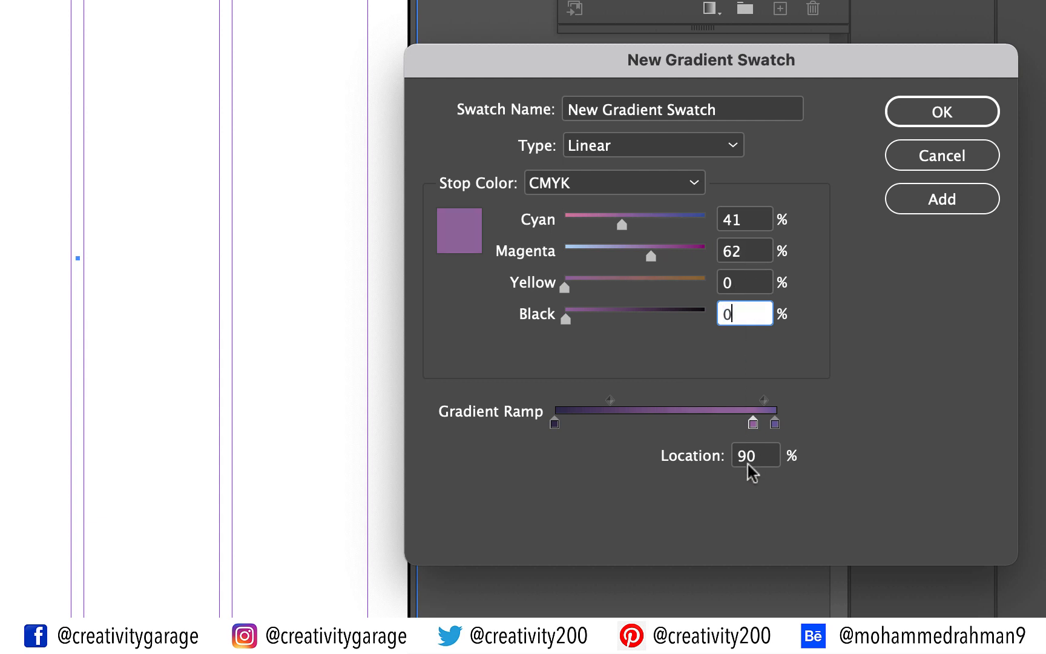
drag(772, 421, 693, 421)
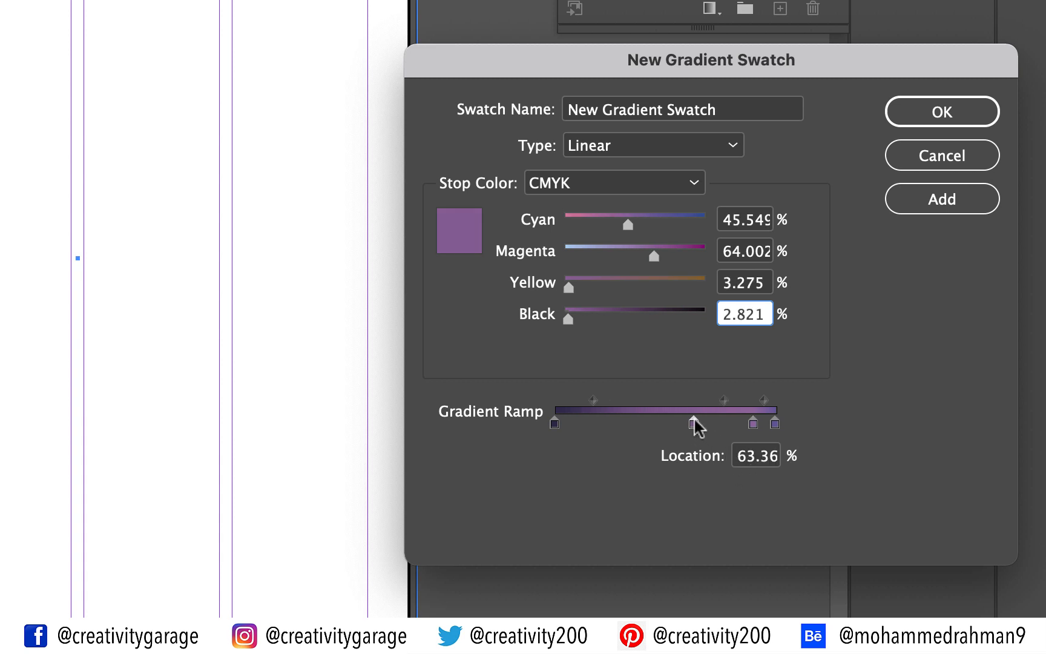
text(65)
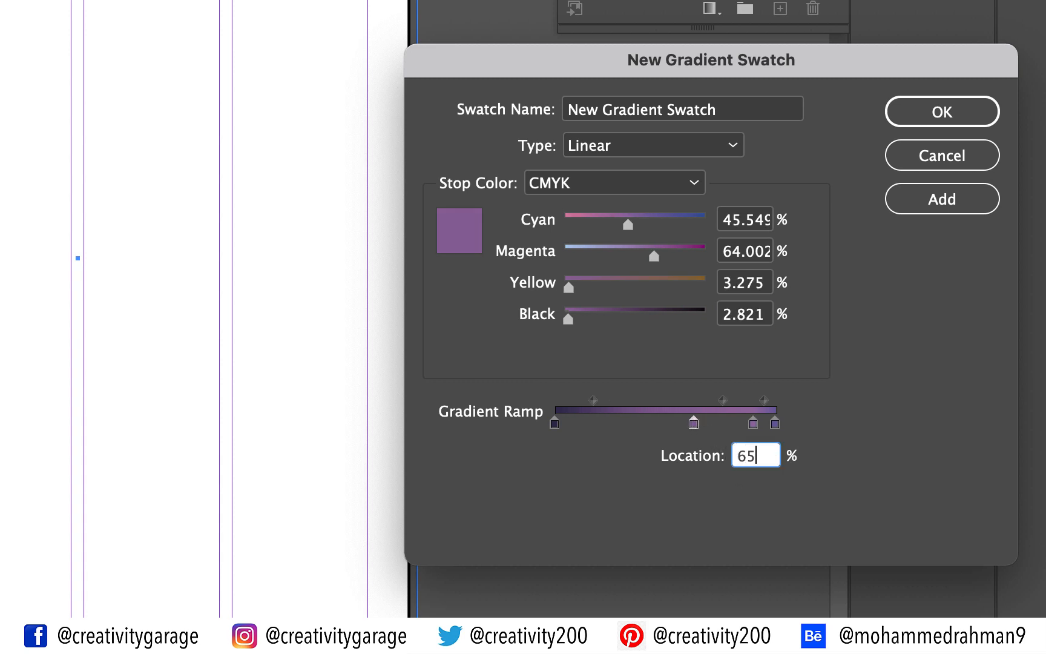
click(744, 219)
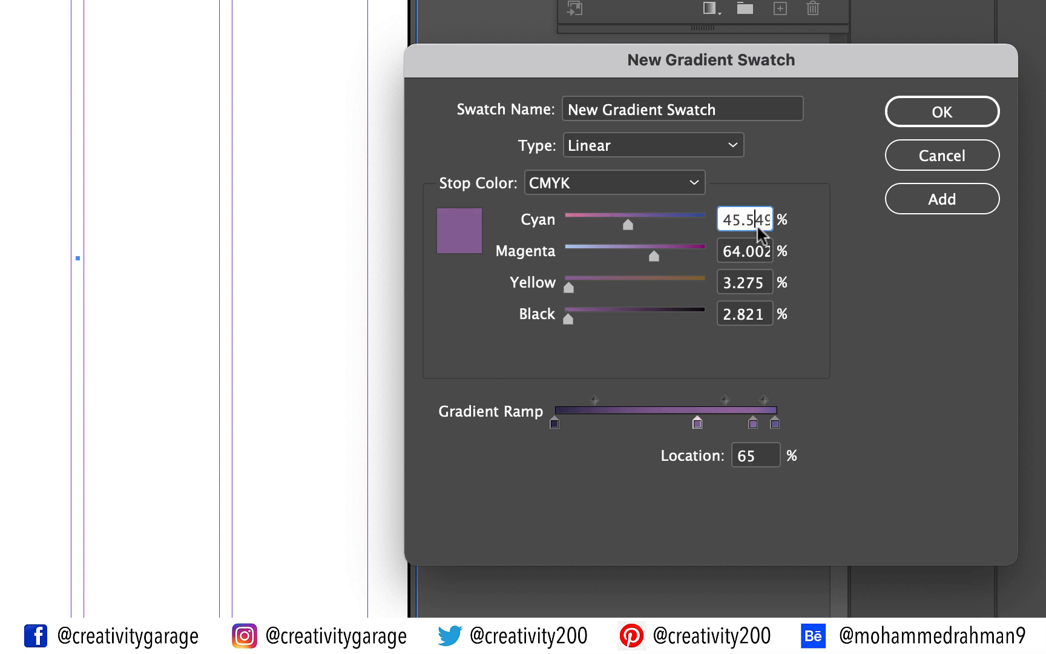
triple_click(744, 219)
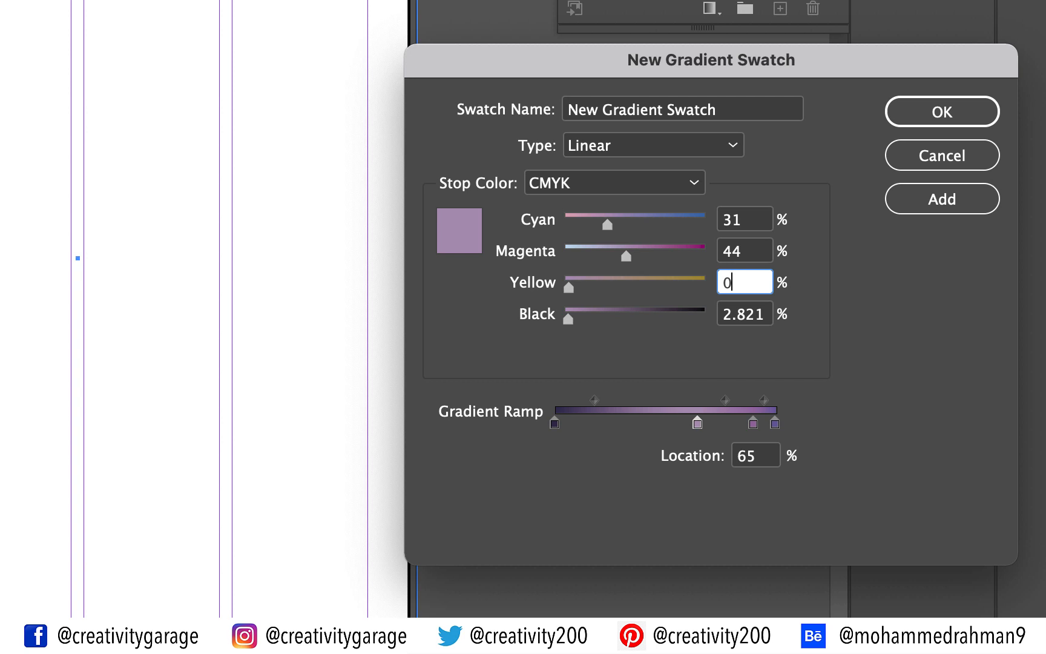
click(744, 314)
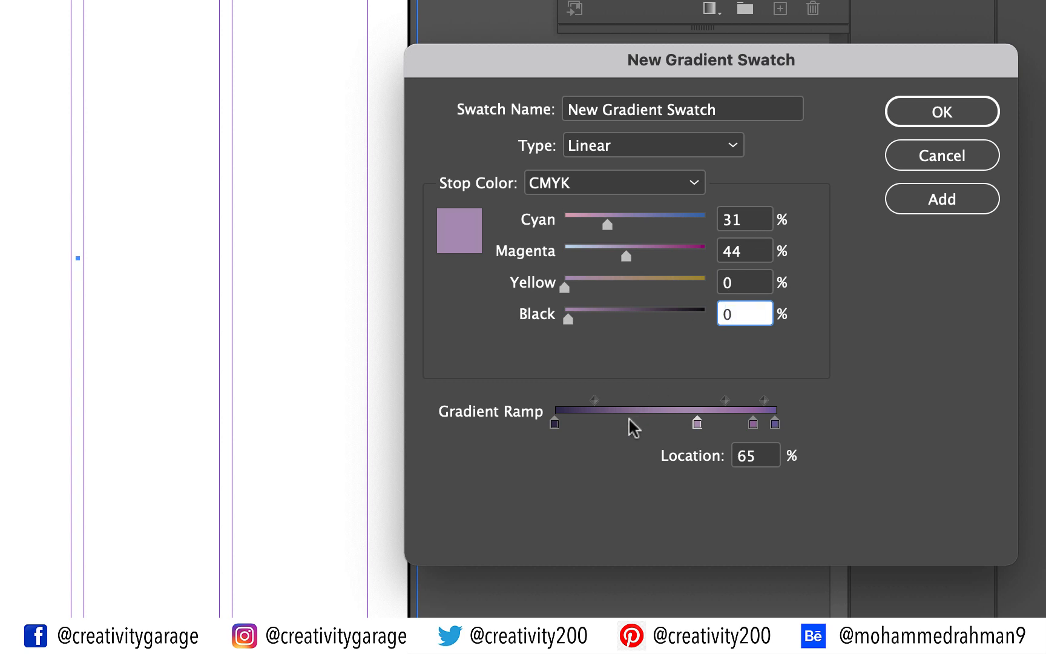
- Add a deep purple stop at 26% (C79 M89 Y33 K24)
drag(715, 423, 629, 422)
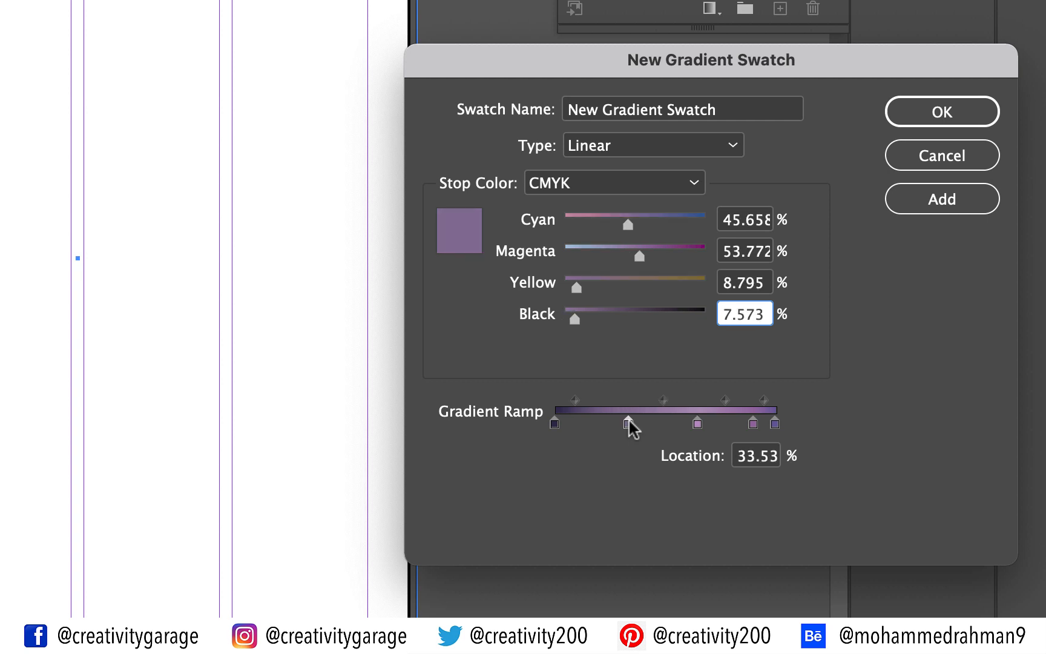
text(26)
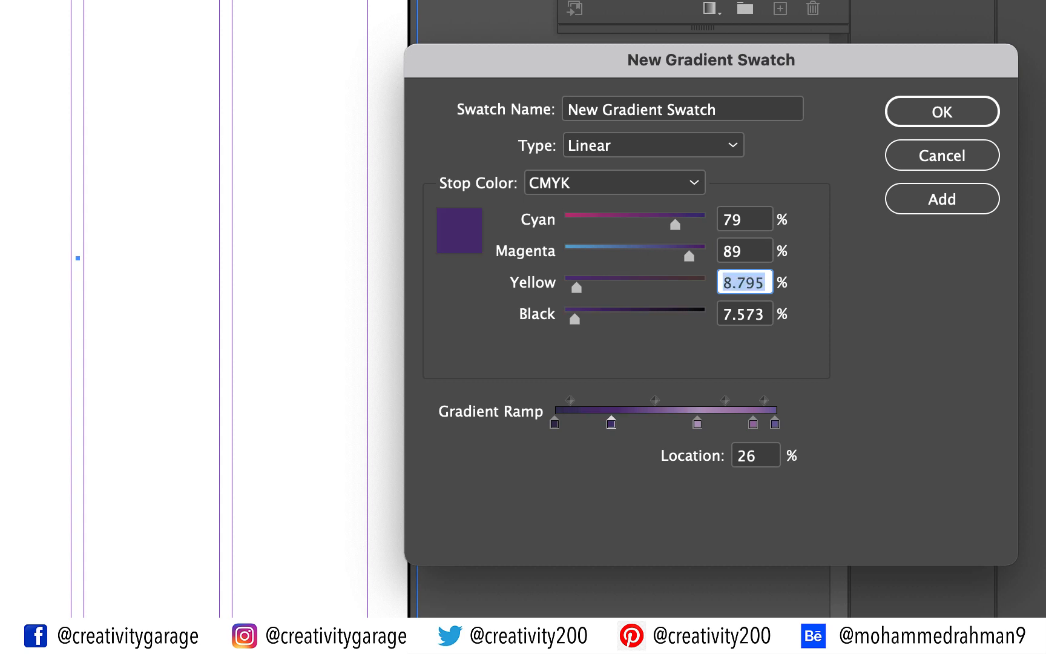
text(33)
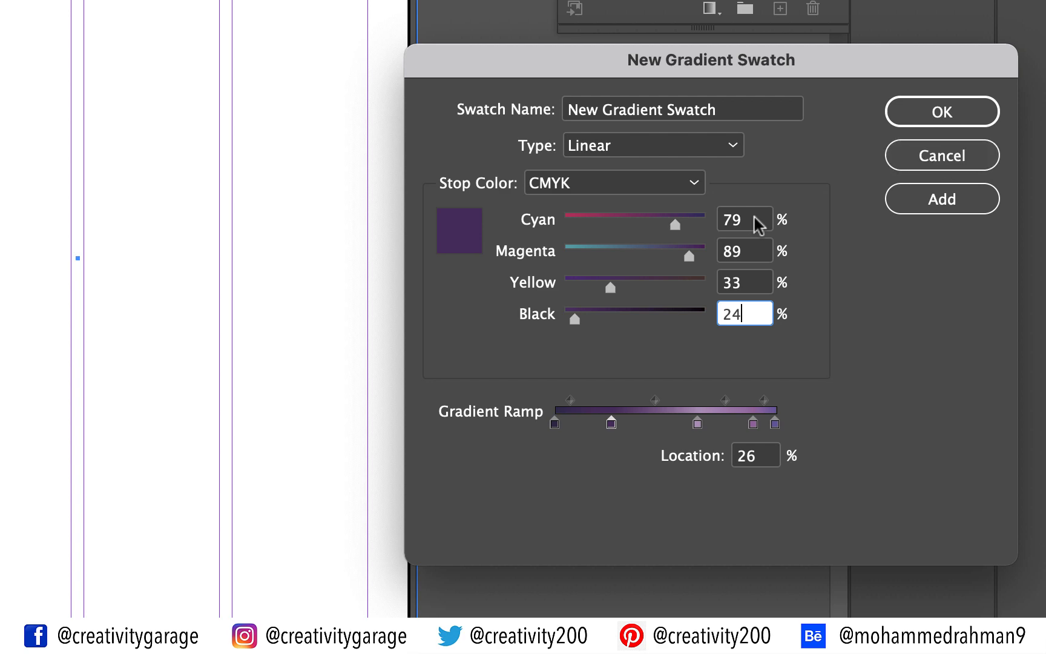
mouse_move(941, 199)
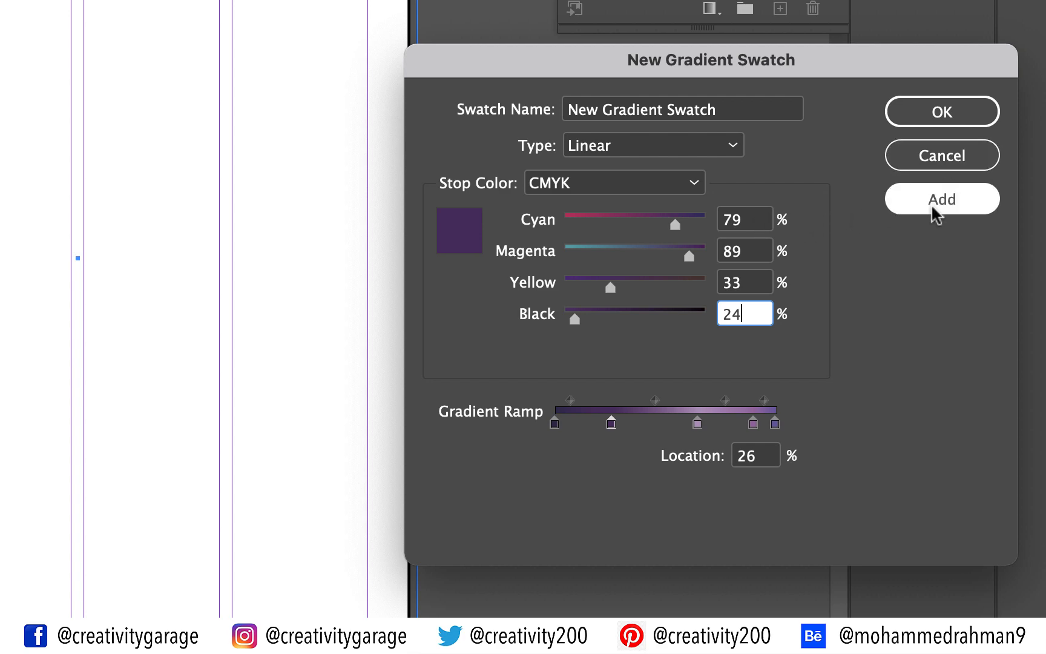
- Add the purple gradient as a swatch and finish the dialog
click(940, 198)
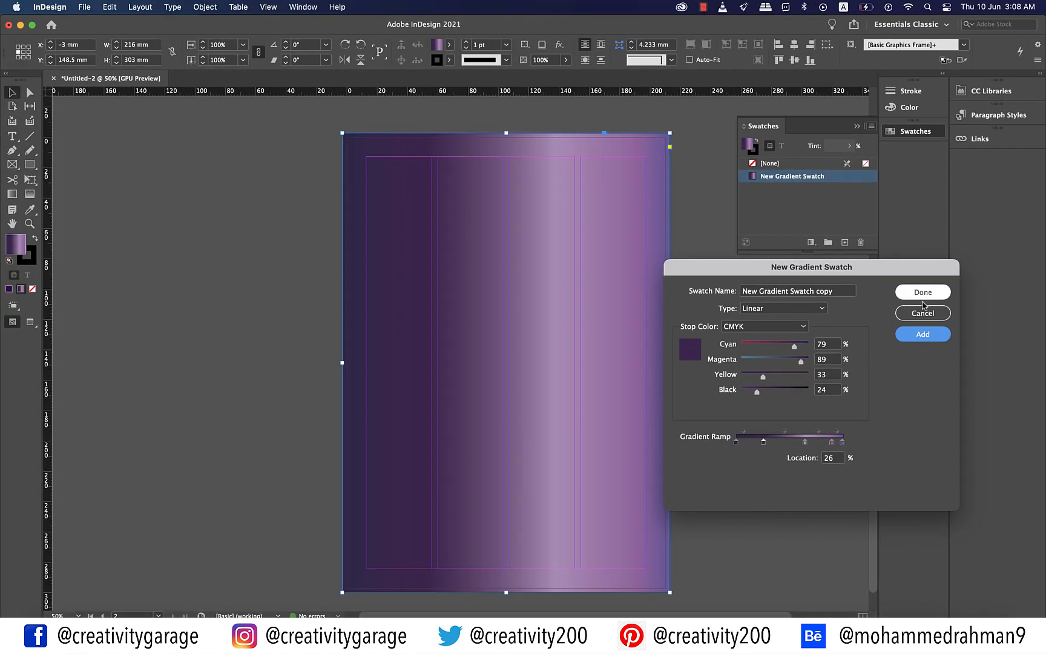
click(922, 291)
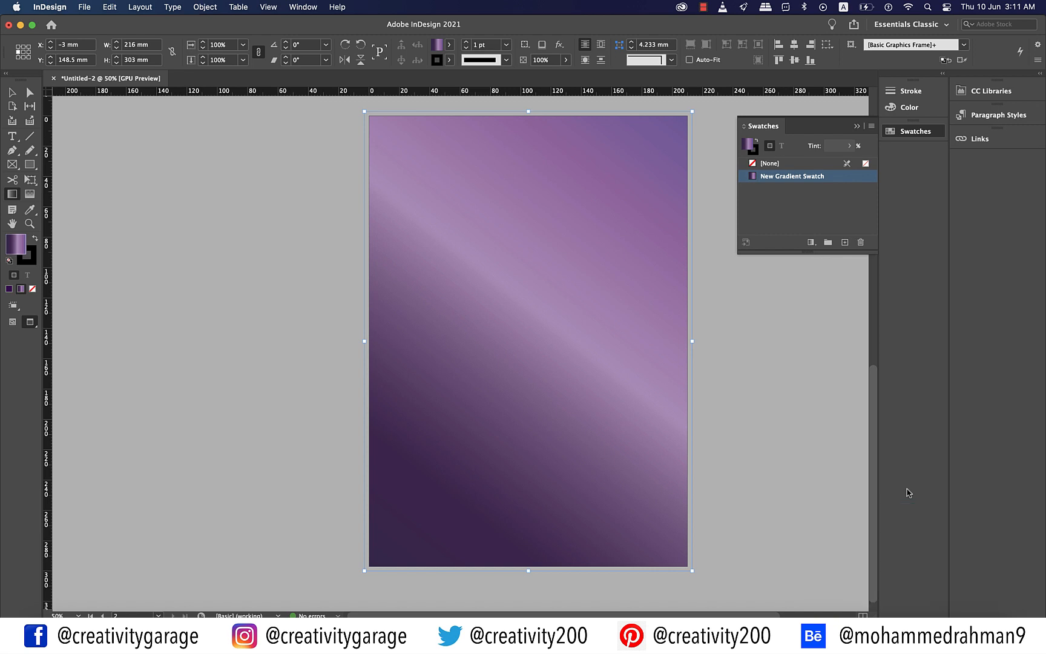
- Place GCWhite-04.png and centre the white logo on the gradient page
click(84, 7)
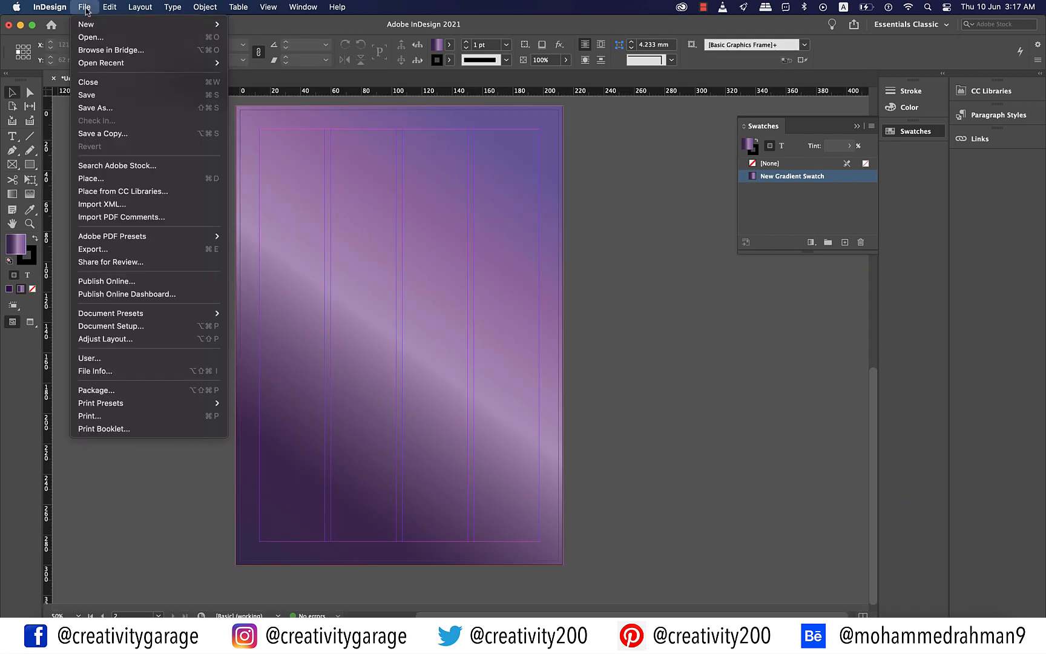
mouse_move(117, 178)
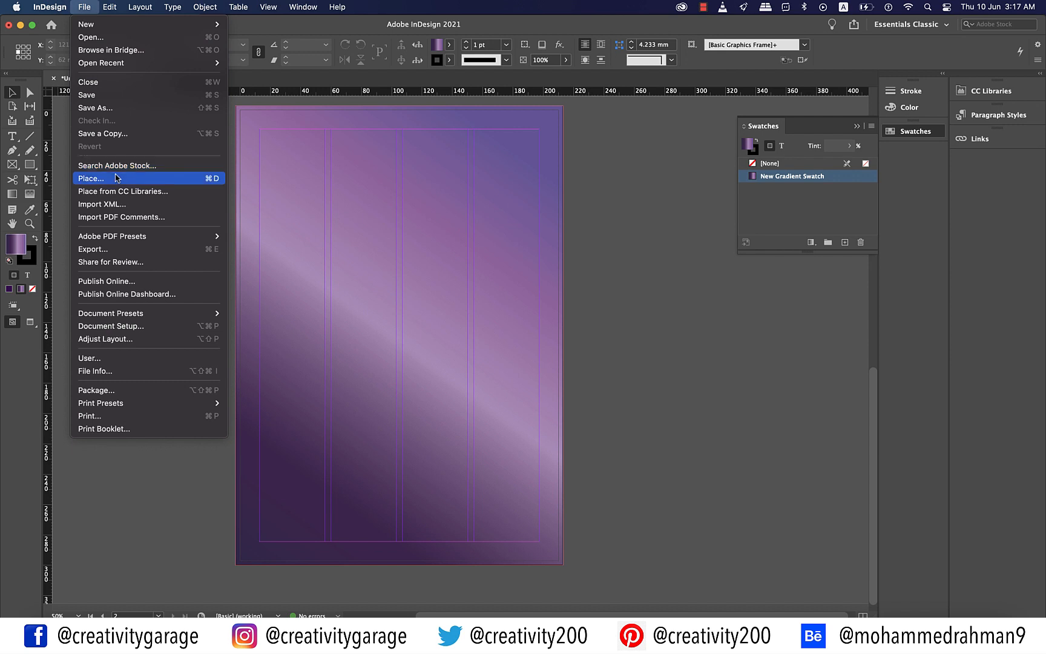
click(91, 178)
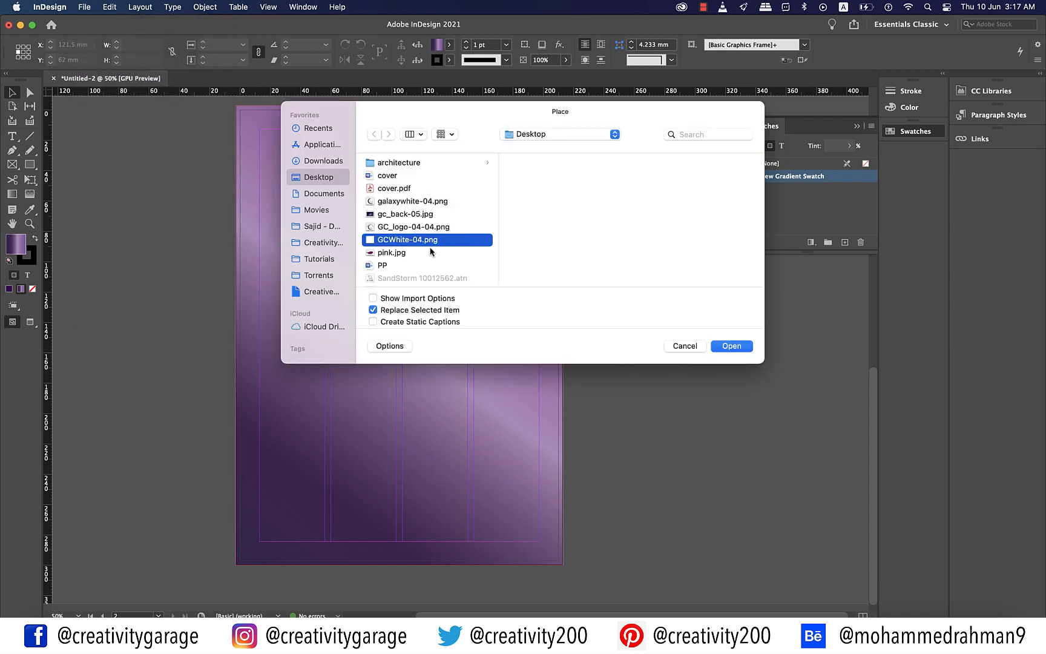
click(730, 345)
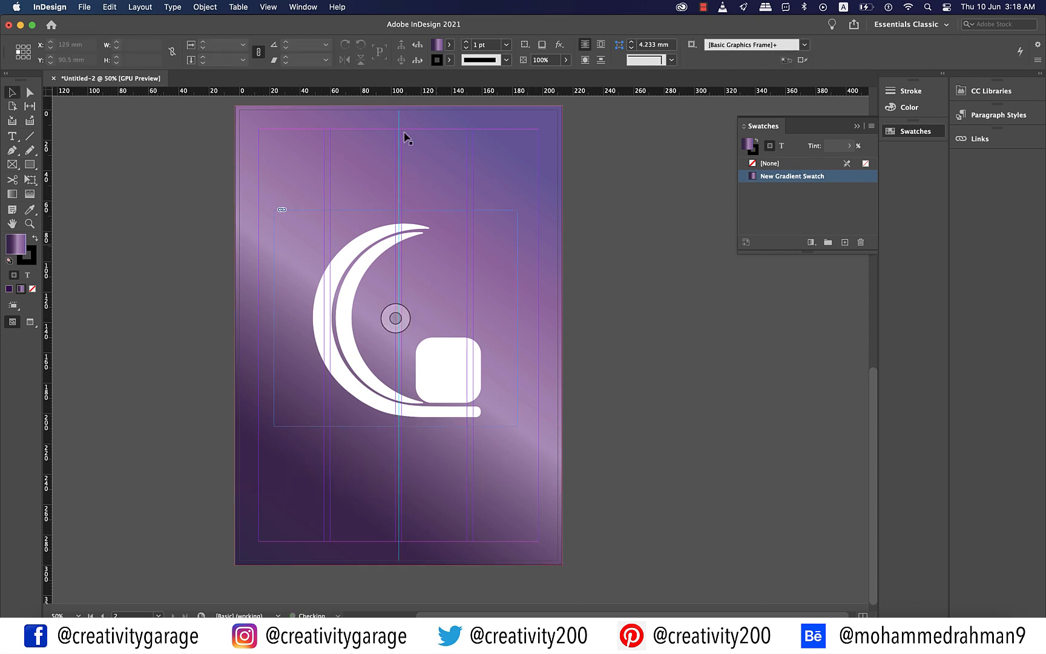
drag(395, 319, 603, 502)
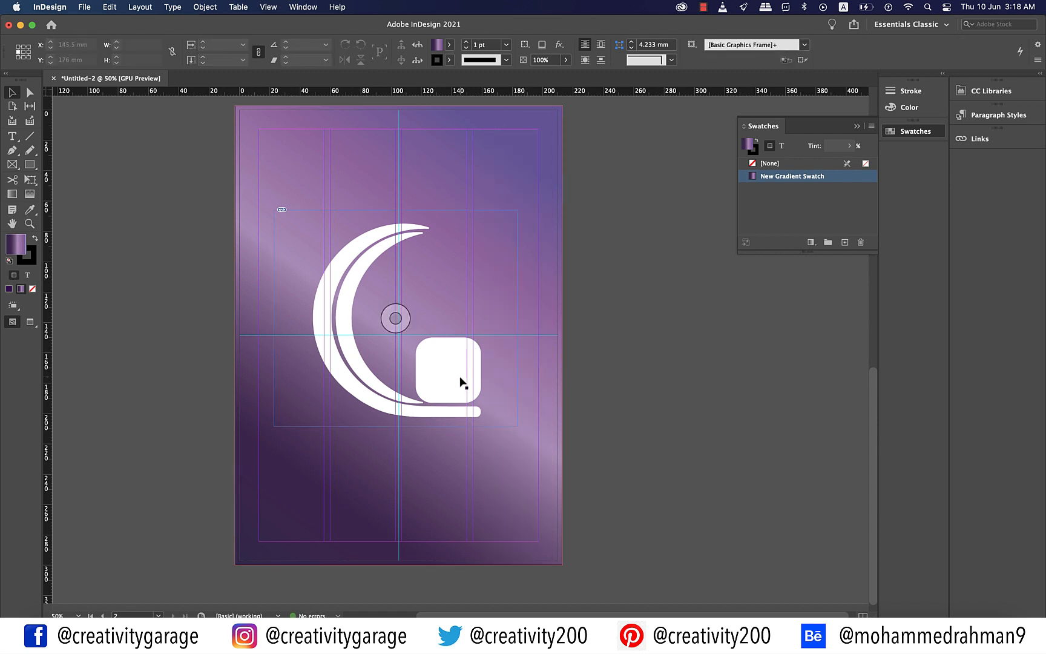
- Lower the white logo's opacity to about 32% so it reads as a faint watermark
click(769, 162)
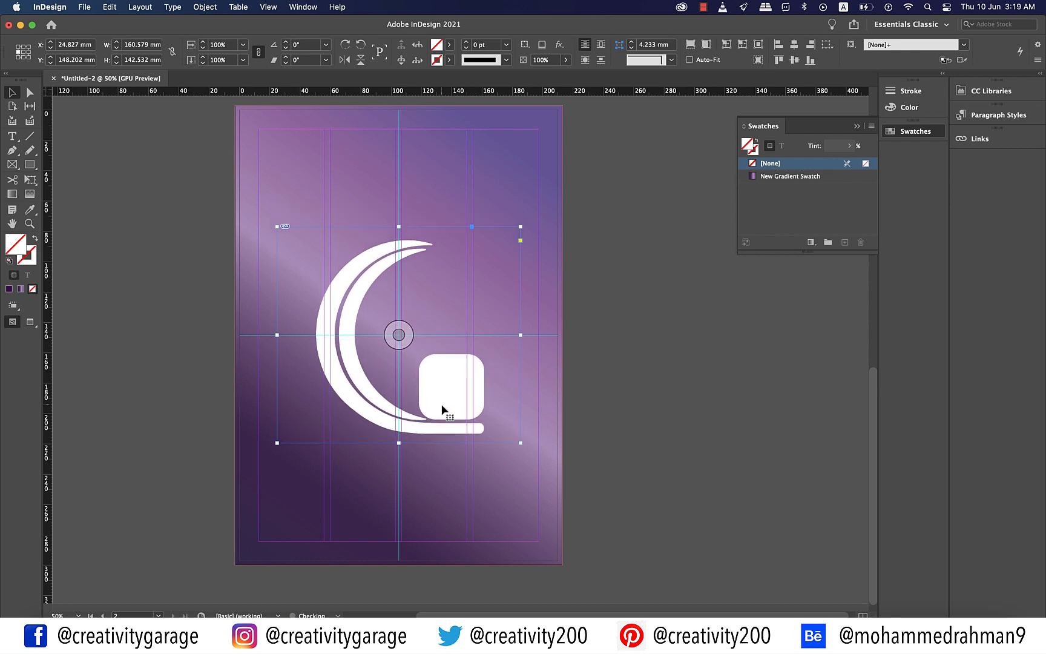
click(564, 60)
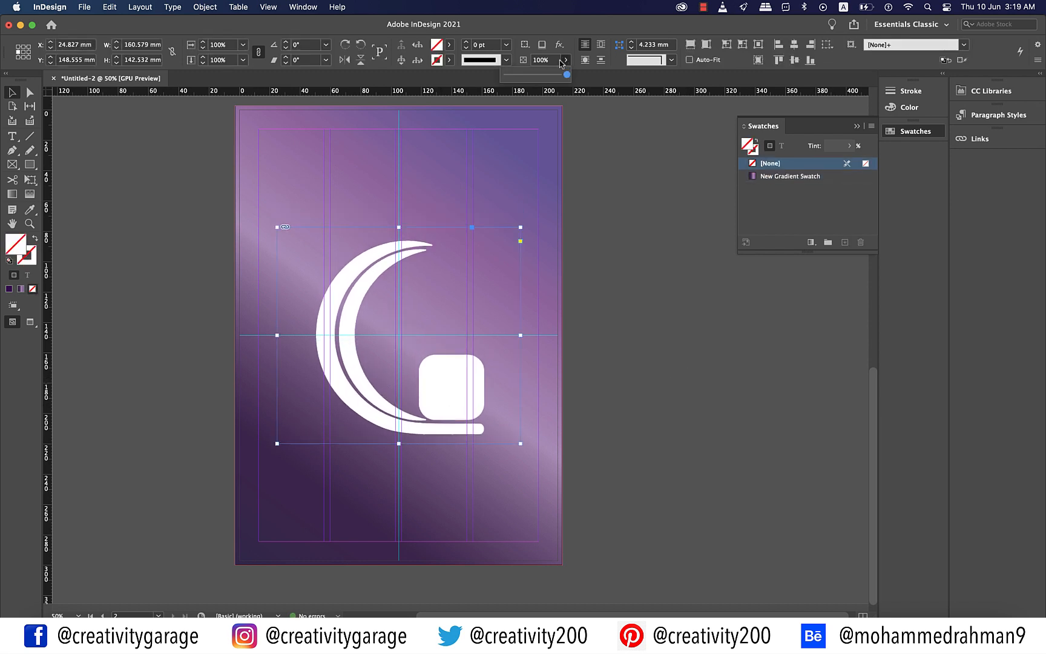
drag(564, 75, 524, 75)
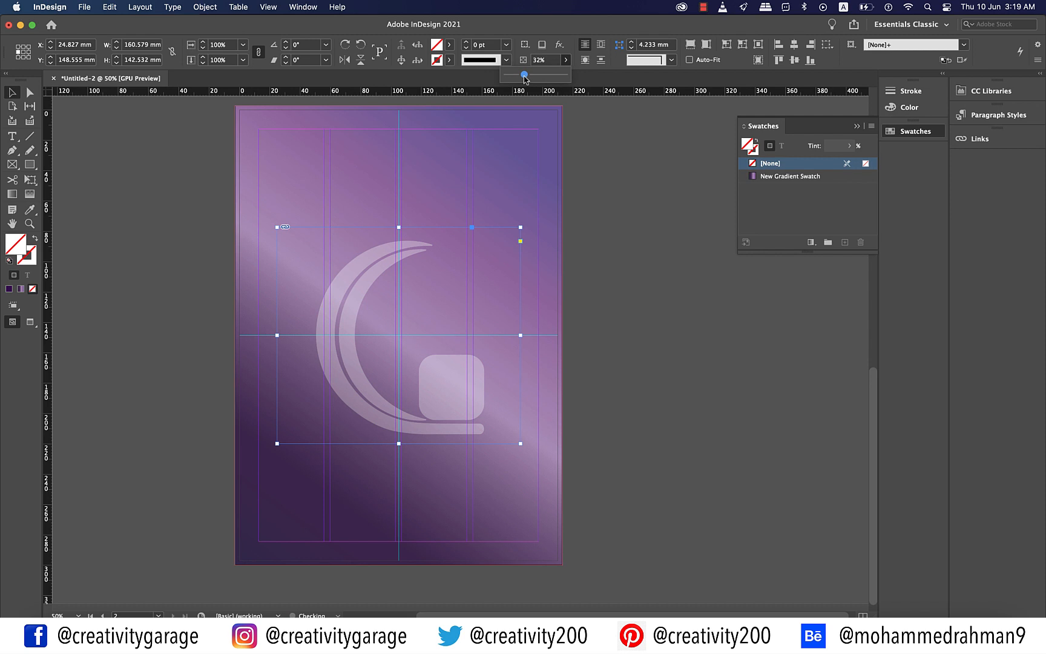
drag(524, 75, 519, 74)
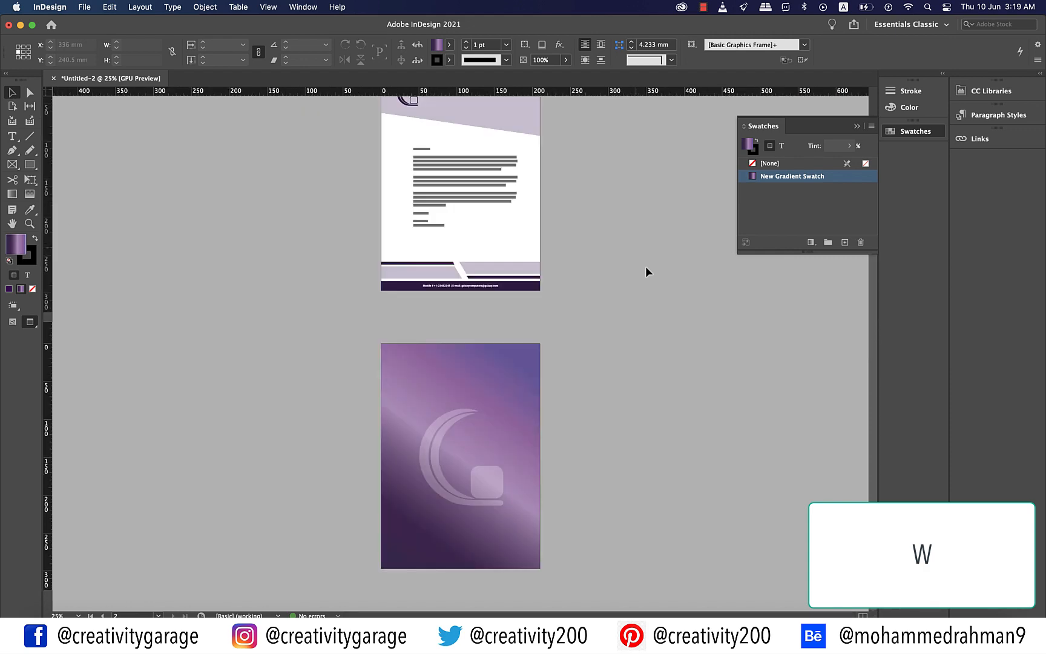
scroll(down, 3)
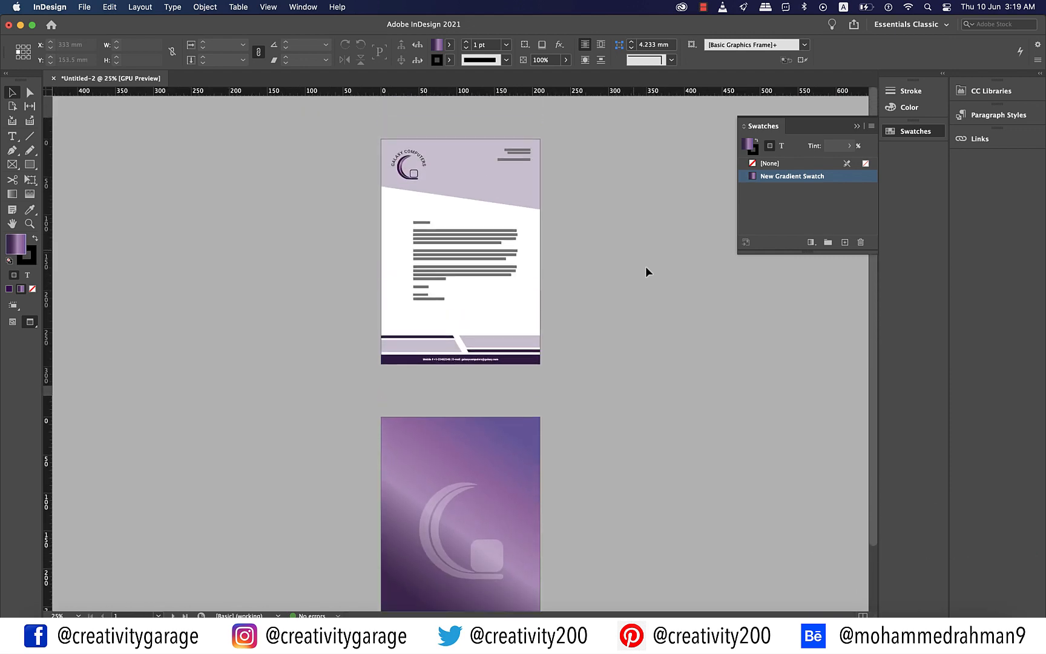